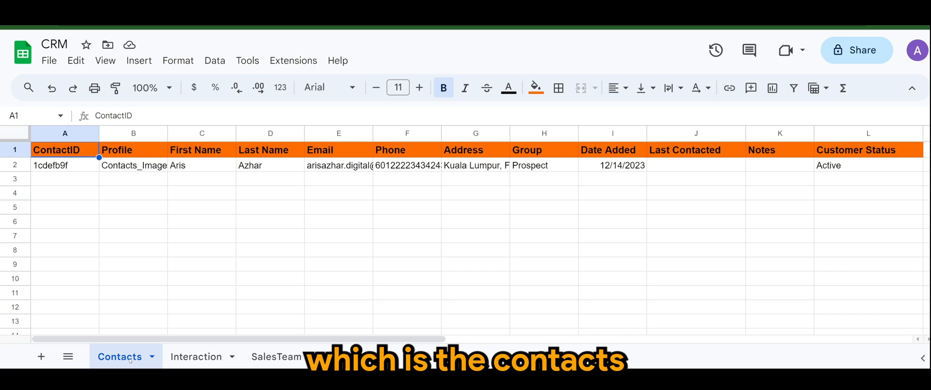
Step: Tour the Interaction, SalesTeam and Opportunity sheets to review their column headers
click(196, 357)
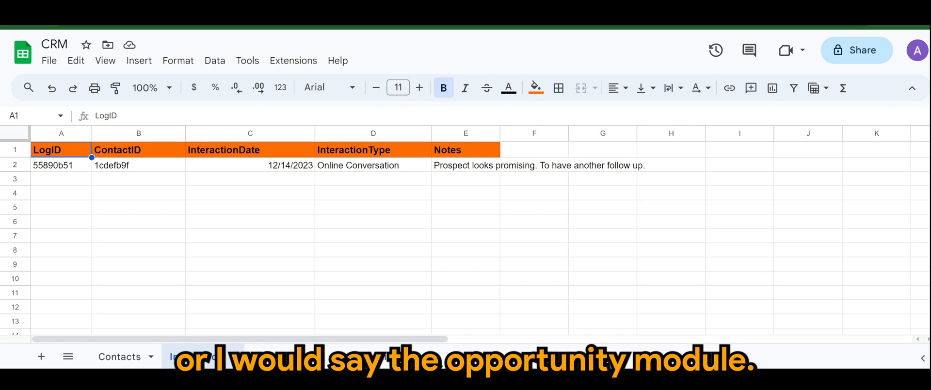
click(196, 357)
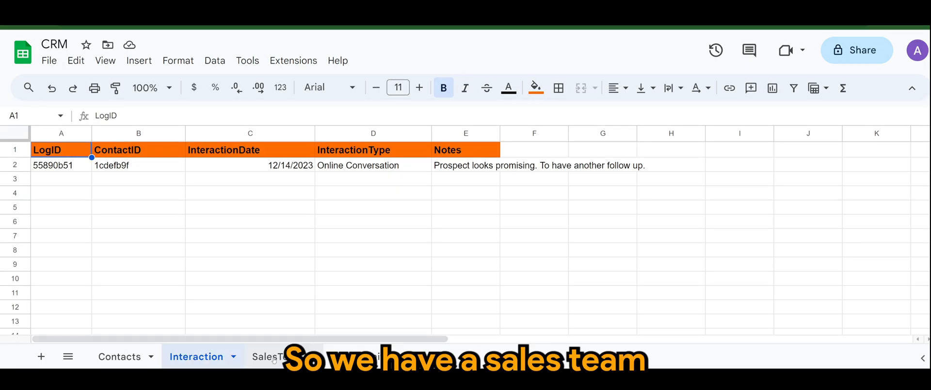
click(268, 357)
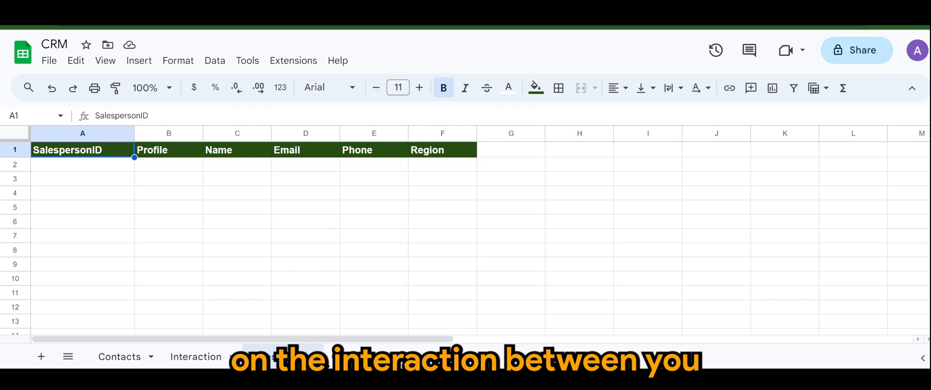
click(277, 357)
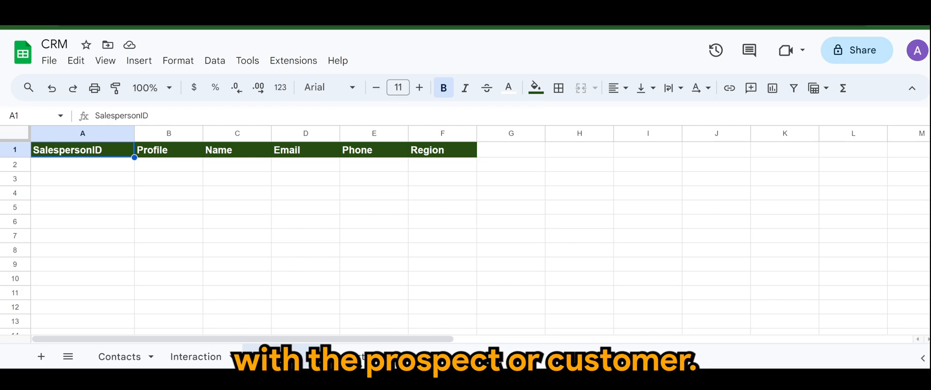
click(276, 356)
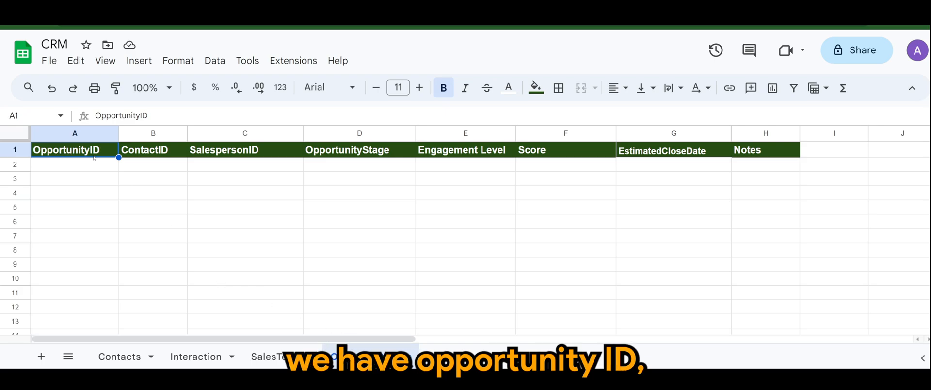
drag(75, 164, 75, 307)
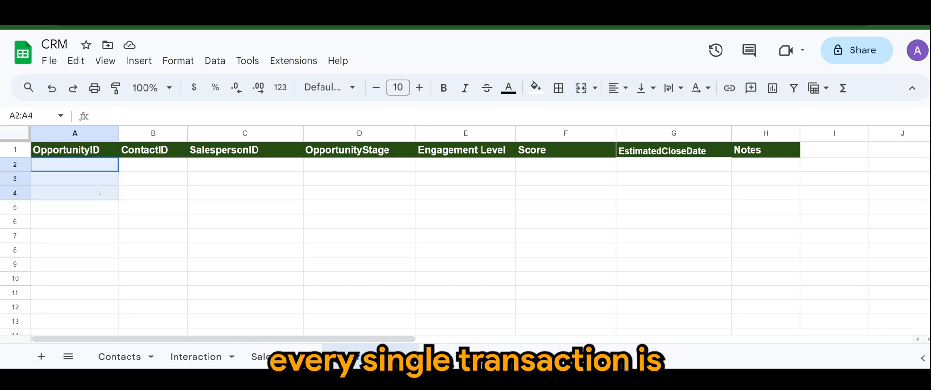
drag(75, 164, 75, 321)
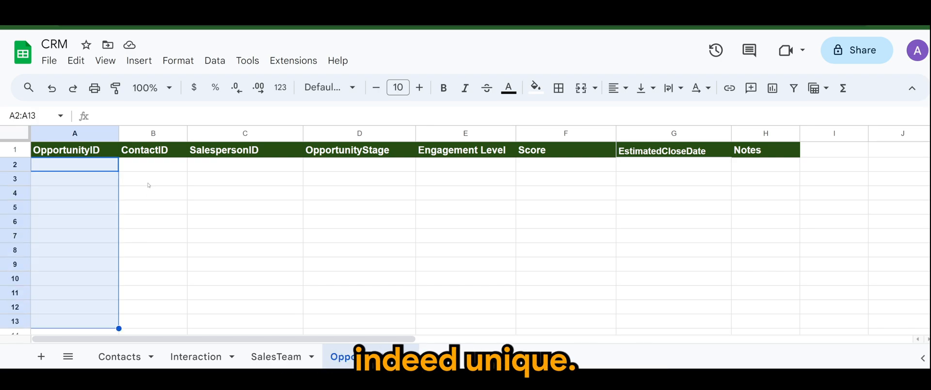
click(153, 164)
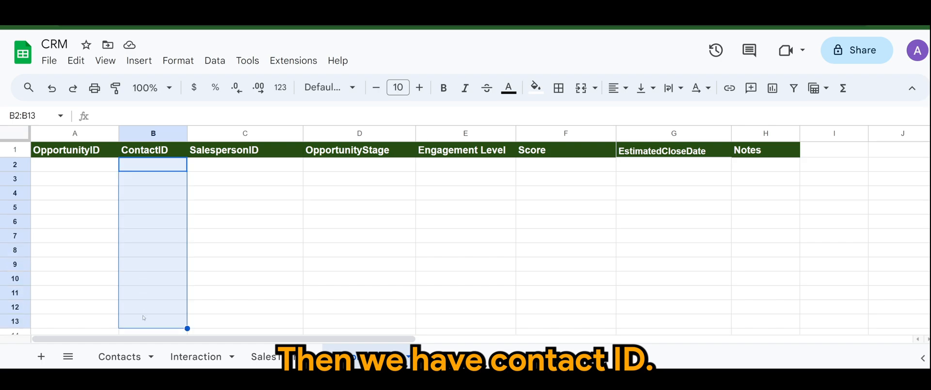
click(152, 150)
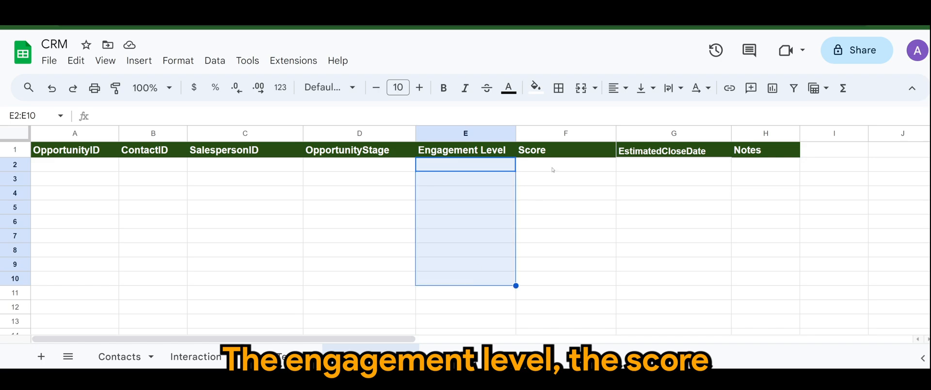
click(564, 164)
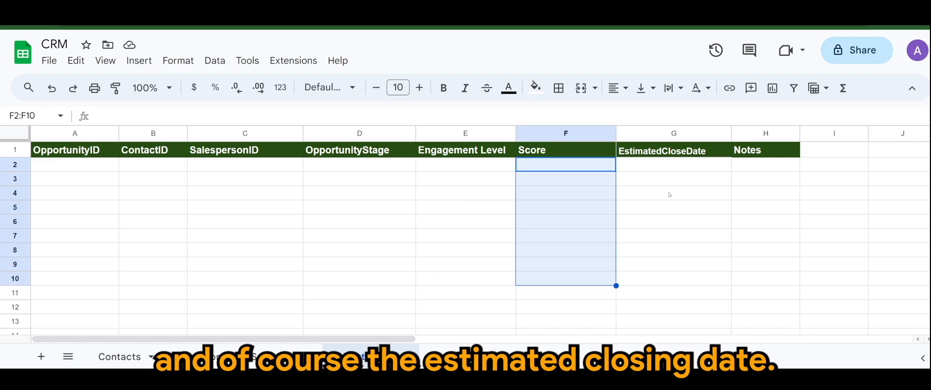
click(673, 164)
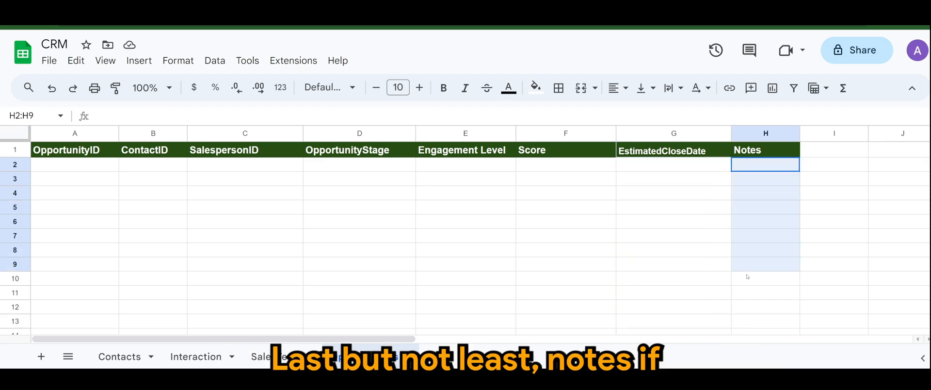
drag(766, 264, 765, 321)
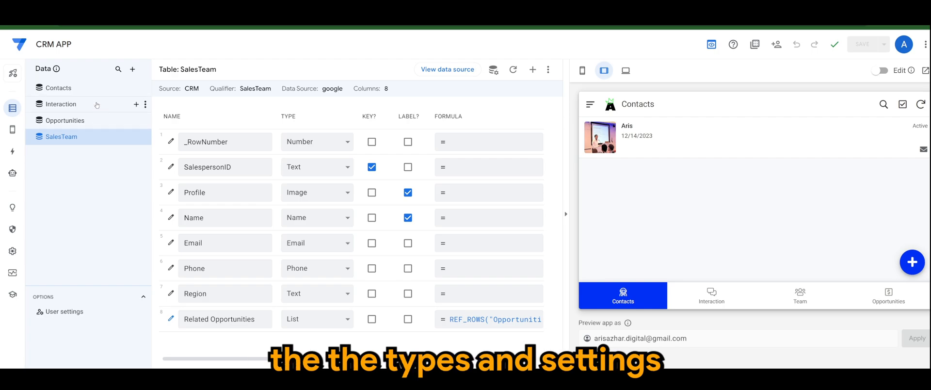
mouse_move(91, 120)
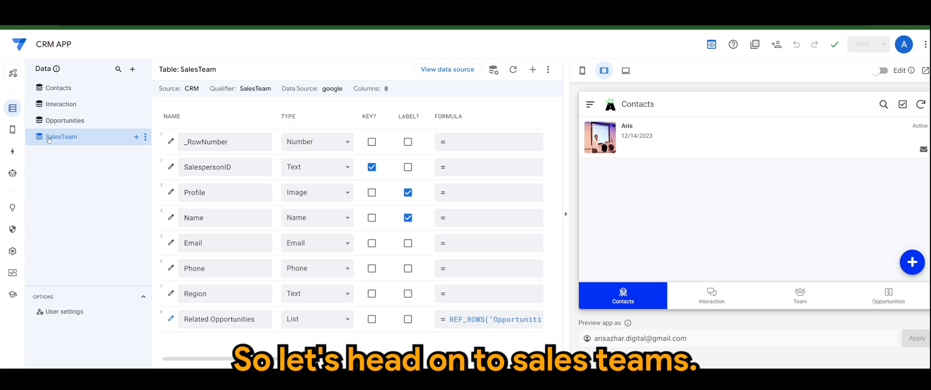
click(225, 167)
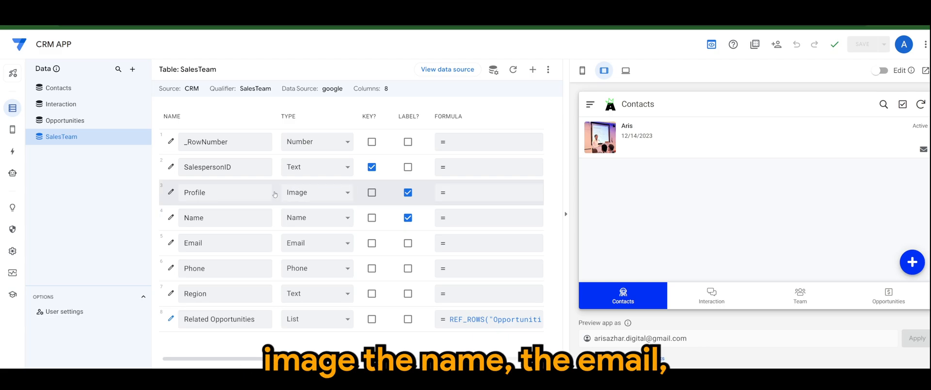
mouse_move(227, 283)
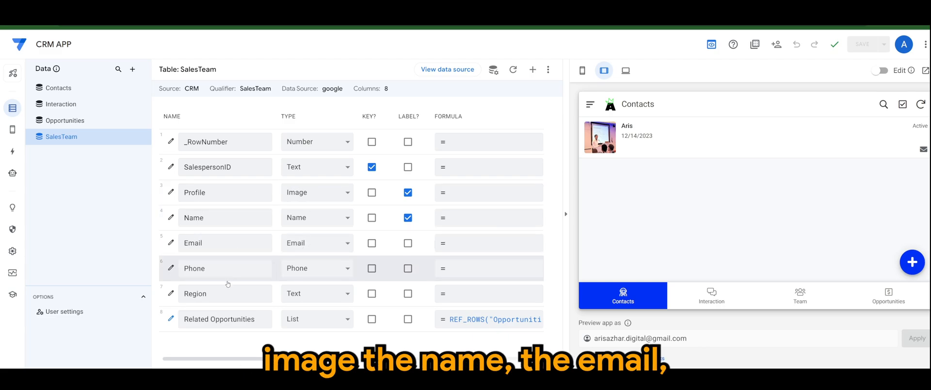
click(224, 293)
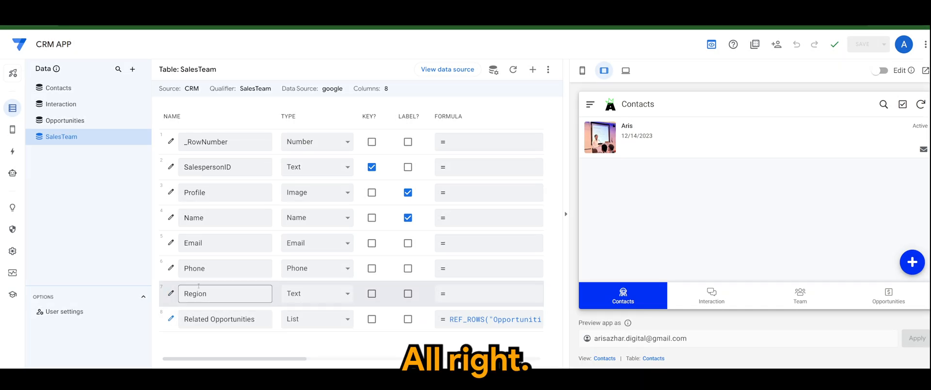
mouse_move(64, 120)
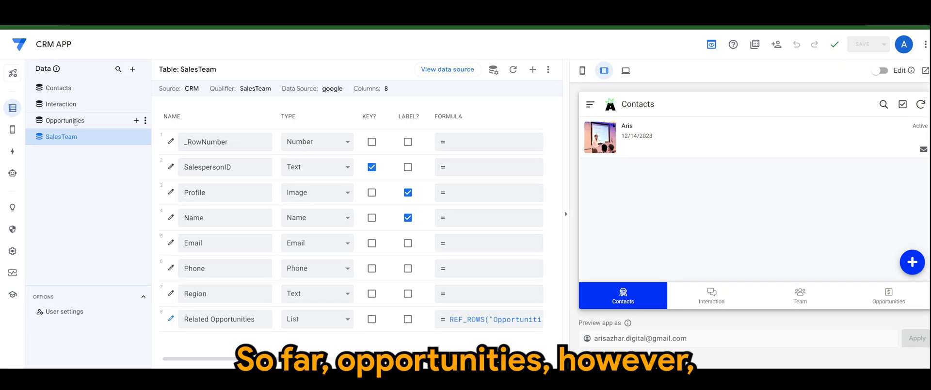
Step: Check in the Opportunities table that ContactID references the Contacts table
click(64, 120)
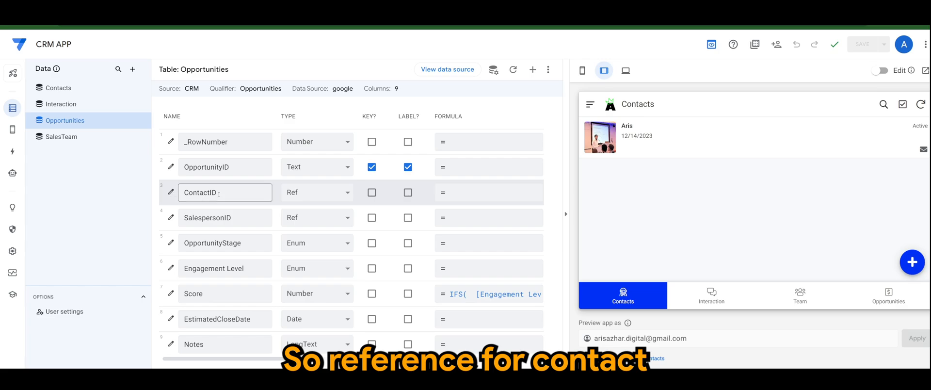
click(171, 192)
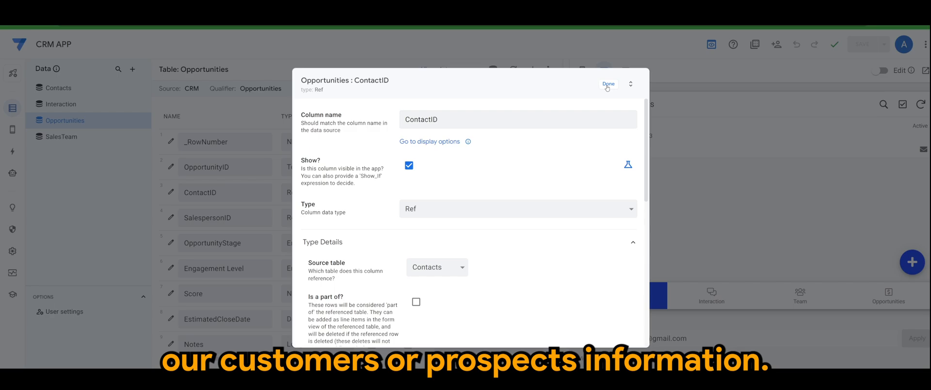
click(609, 83)
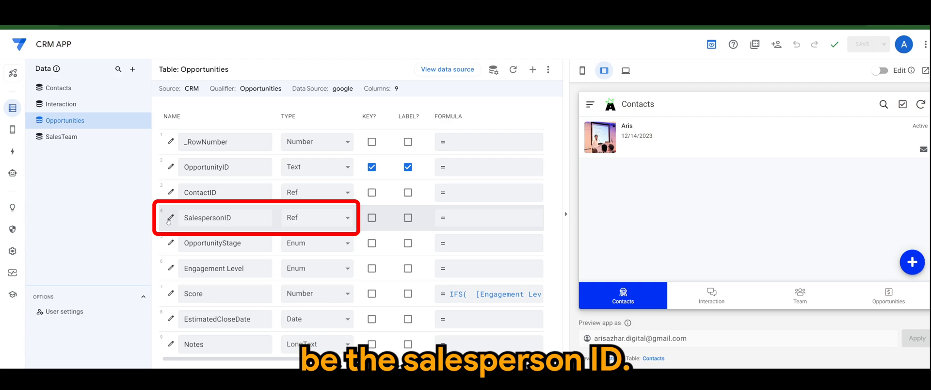
Step: Check that SalespersonID references the SalesTeam table and finish
click(171, 218)
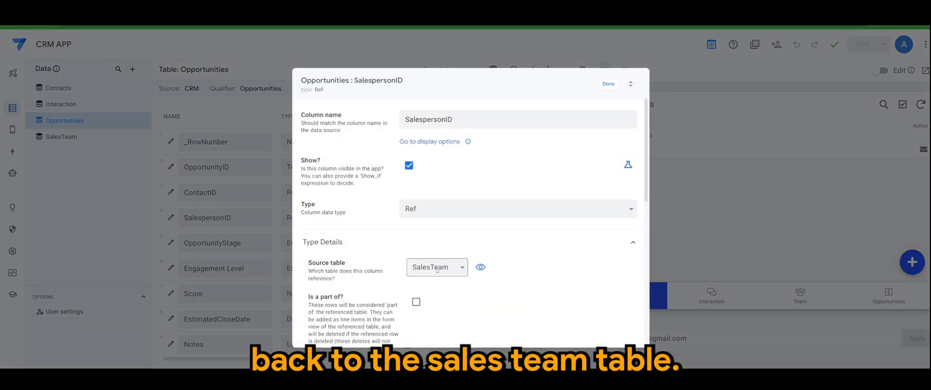
click(608, 84)
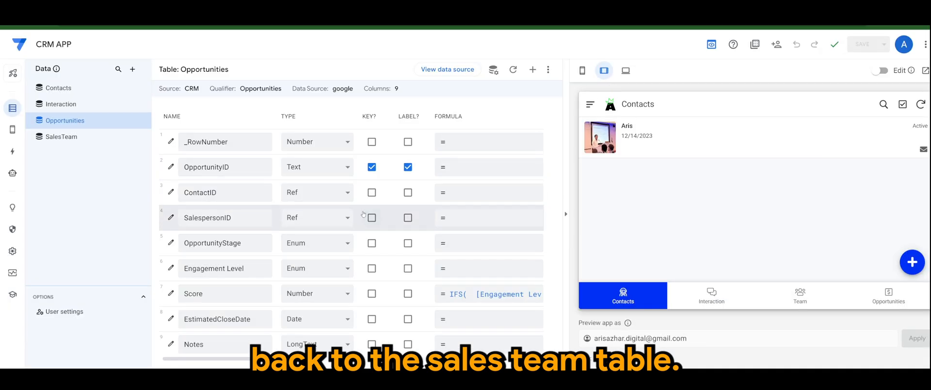
click(212, 243)
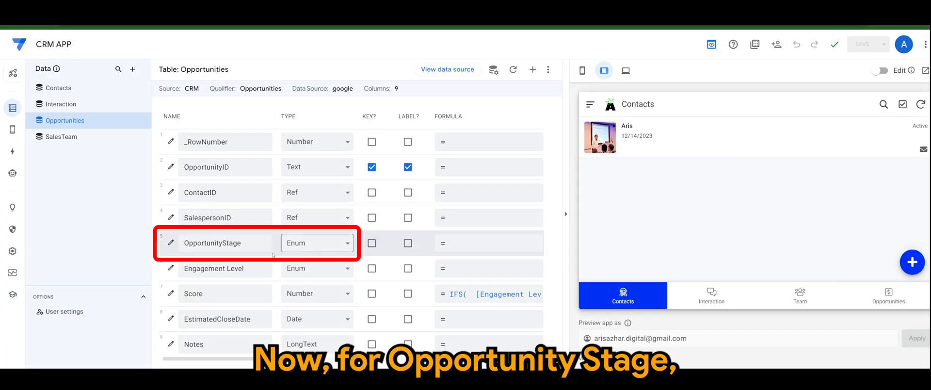
click(171, 242)
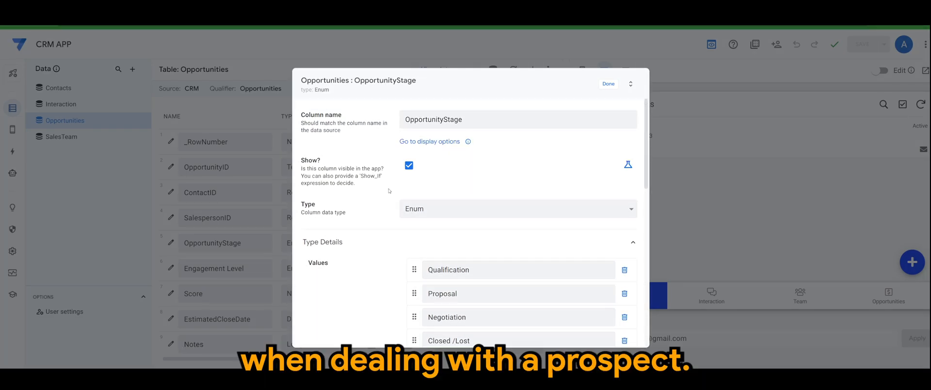
scroll(down, 3)
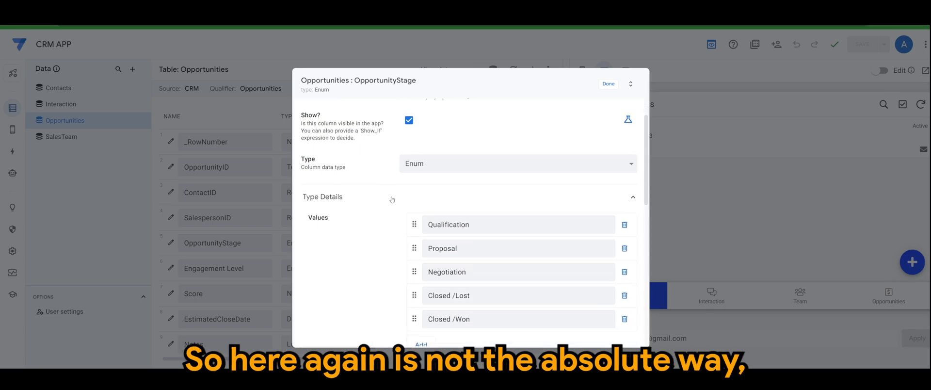
mouse_move(416, 232)
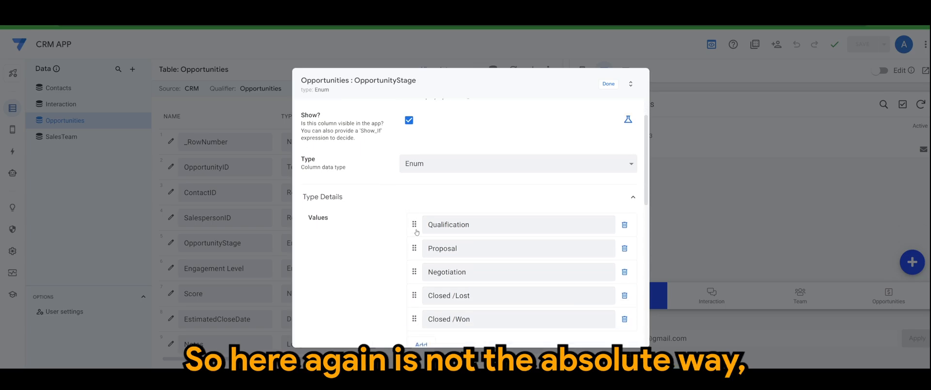
mouse_move(637, 224)
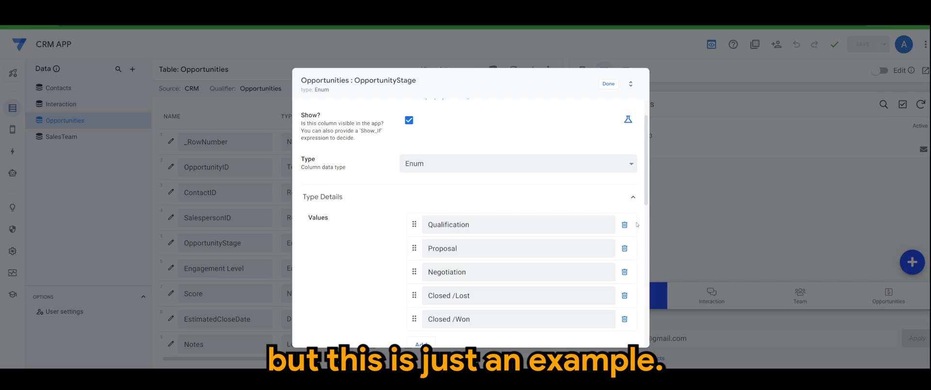
click(518, 225)
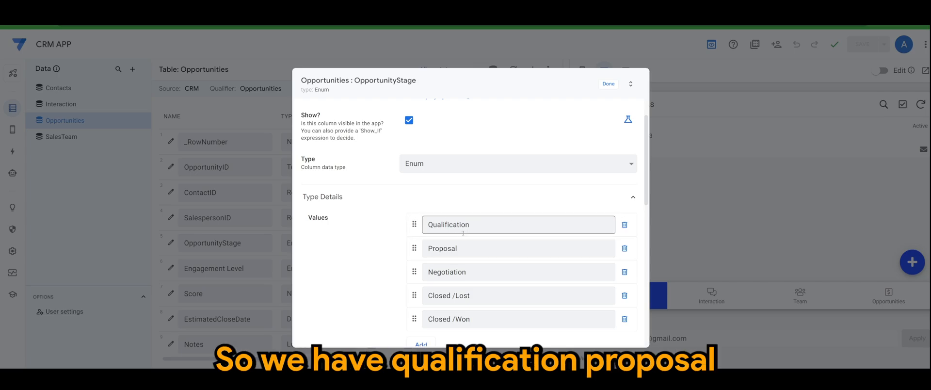
click(518, 249)
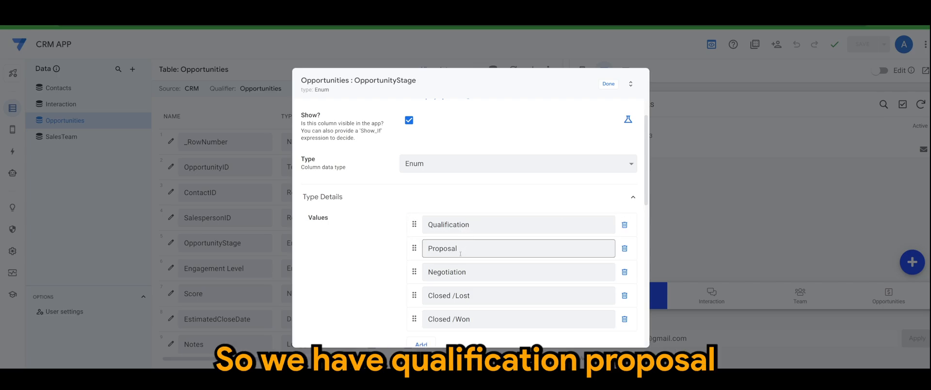
click(504, 272)
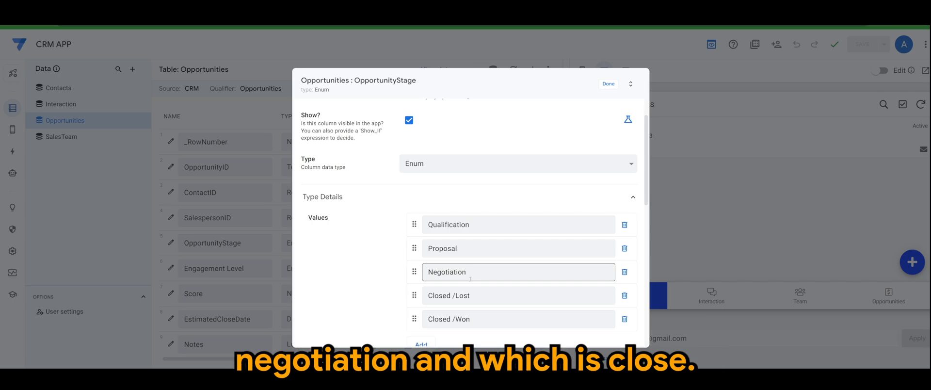
scroll(down, 3)
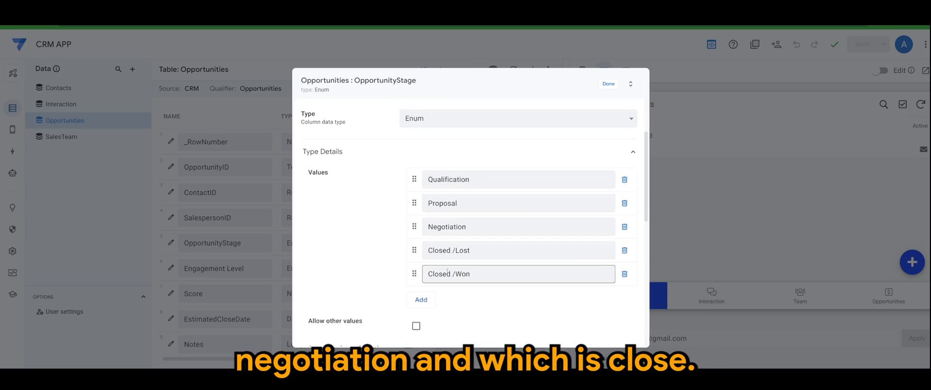
click(518, 250)
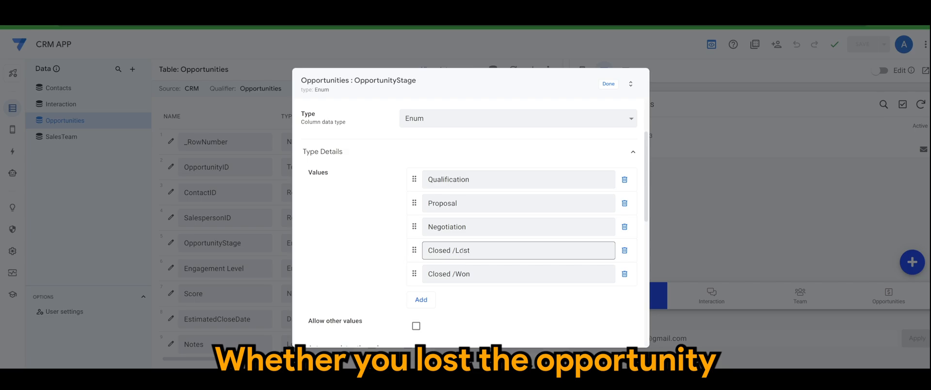
click(517, 273)
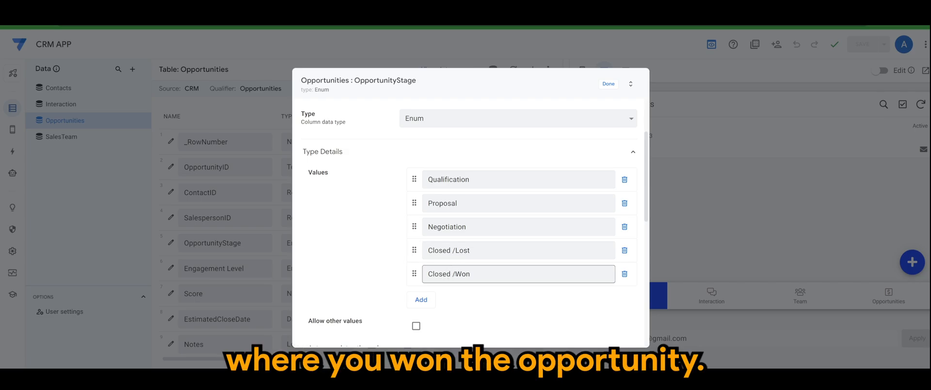
scroll(up, 3)
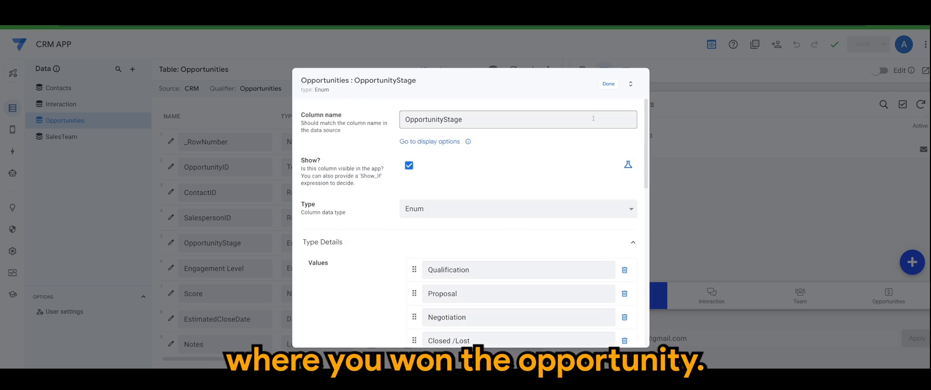
click(607, 84)
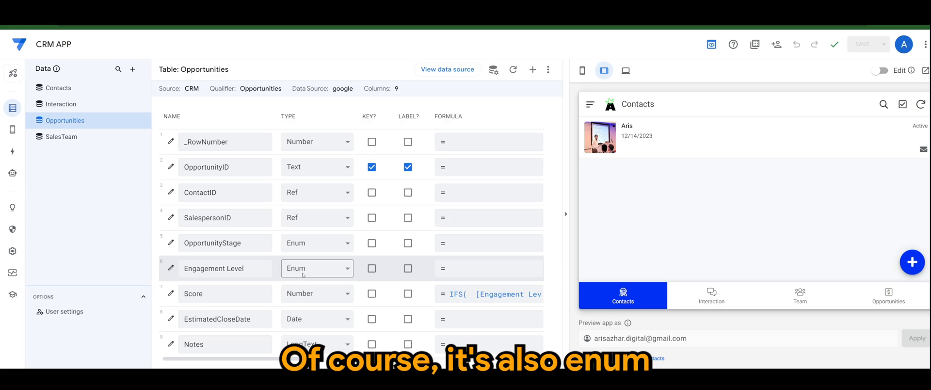
click(171, 269)
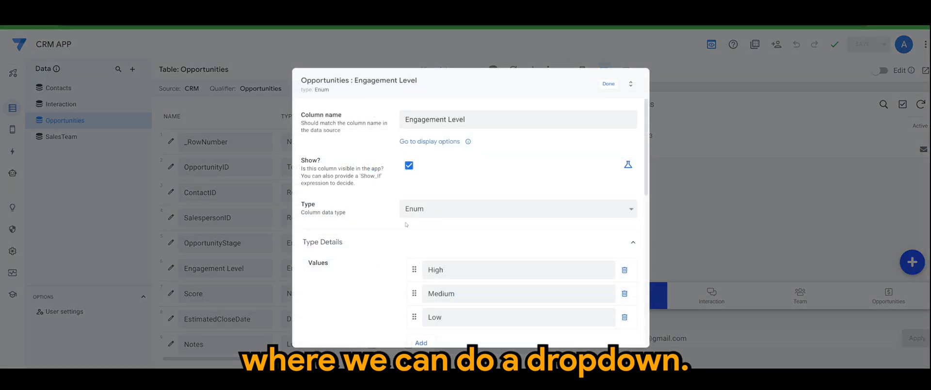
mouse_move(466, 254)
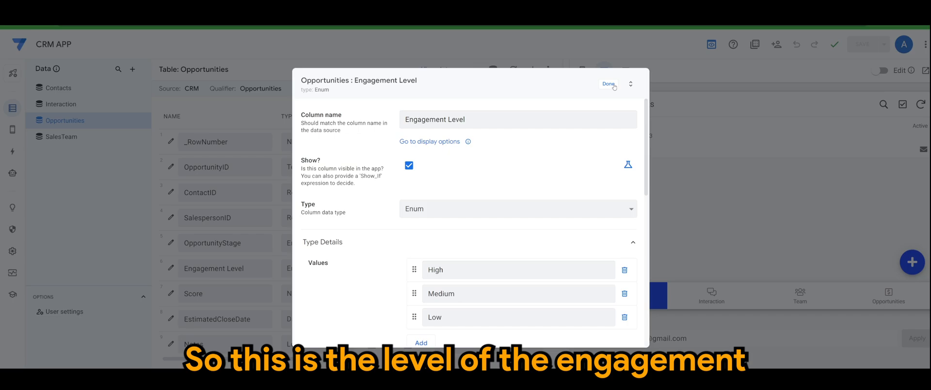
click(608, 84)
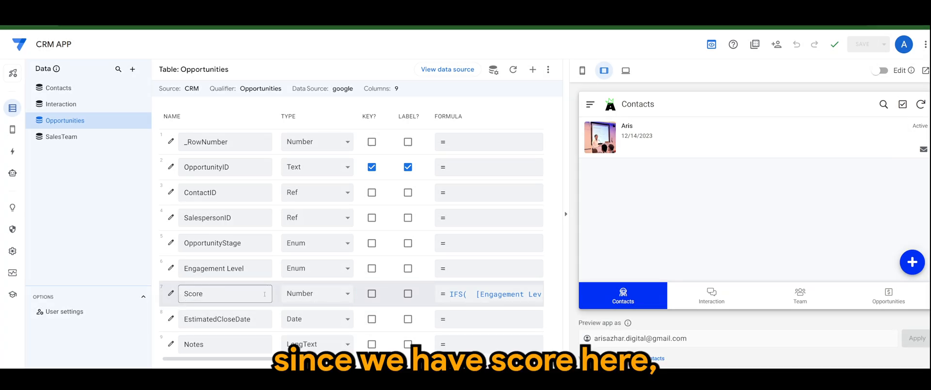
Step: Confirm the Score column's IFS app formula: High 100, Medium 70, Low 40
click(316, 293)
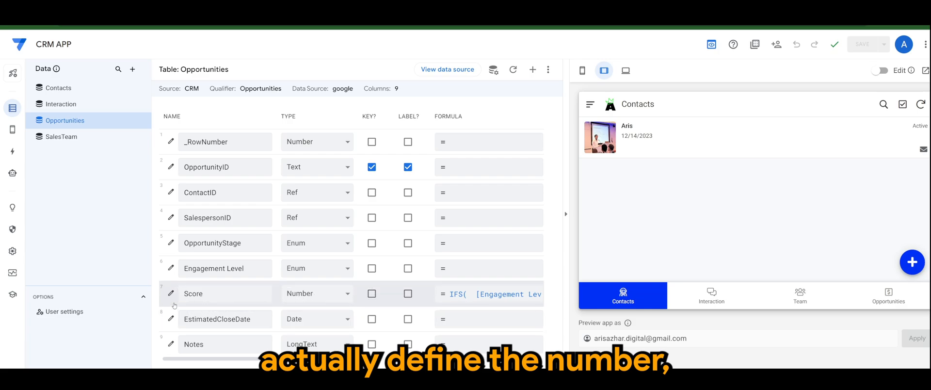
click(171, 293)
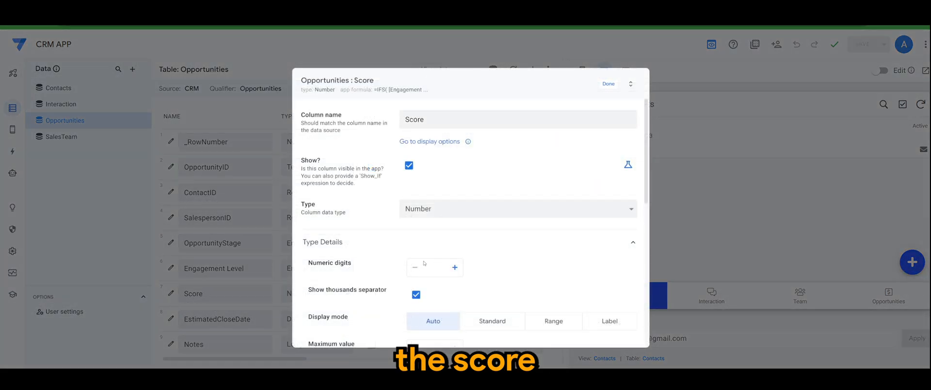
scroll(down, 3)
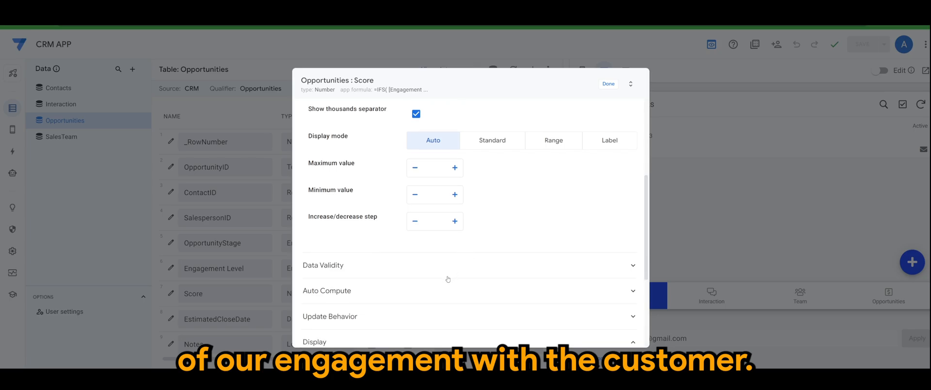
click(327, 290)
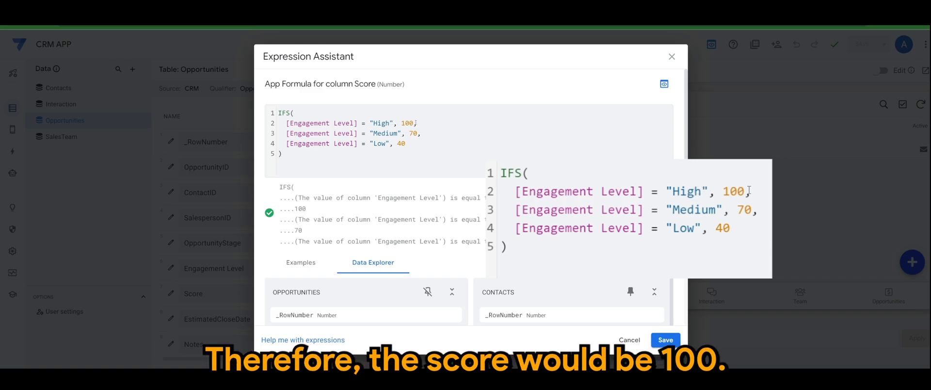
double_click(409, 124)
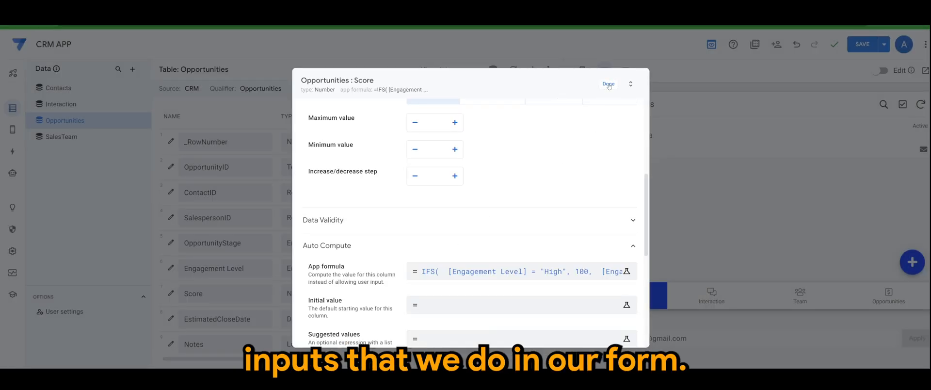
click(608, 84)
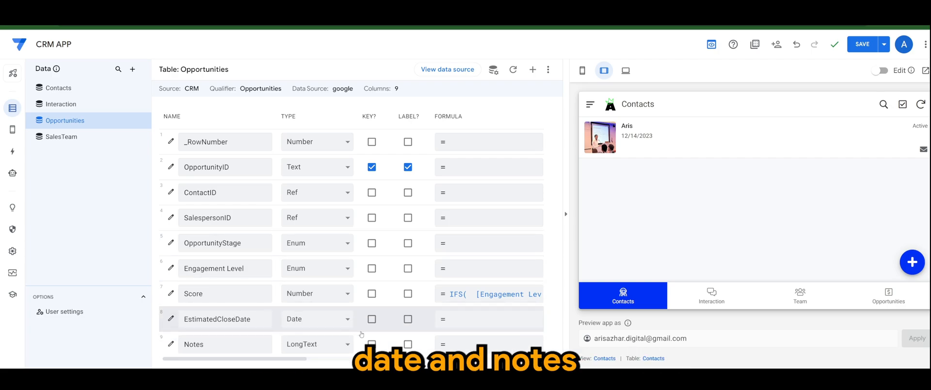
mouse_move(711, 203)
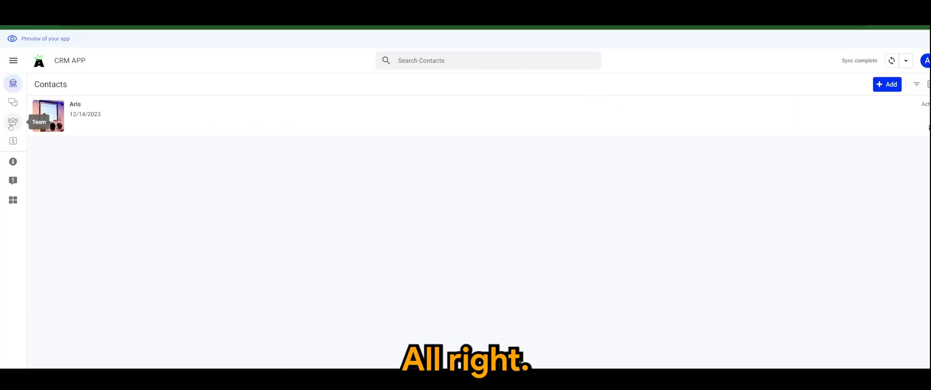
Step: Show the empty Team list in the app preview
click(13, 122)
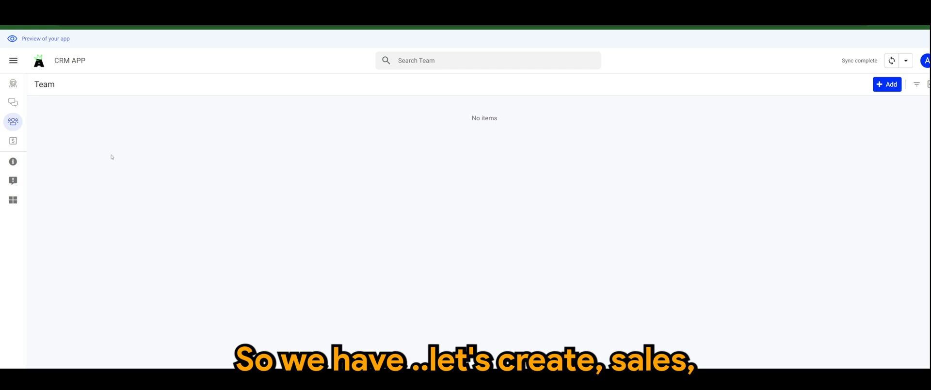
mouse_move(407, 164)
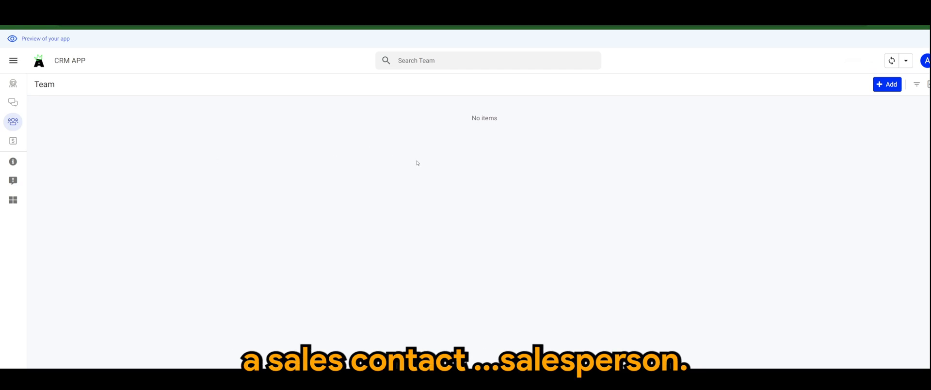
mouse_move(888, 84)
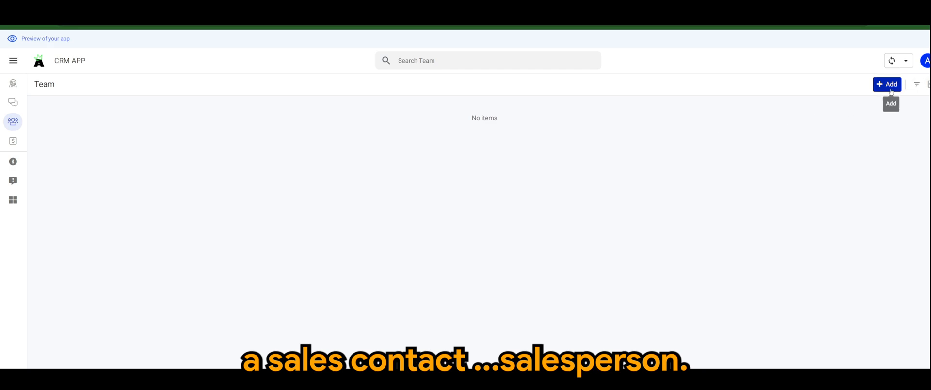
click(888, 84)
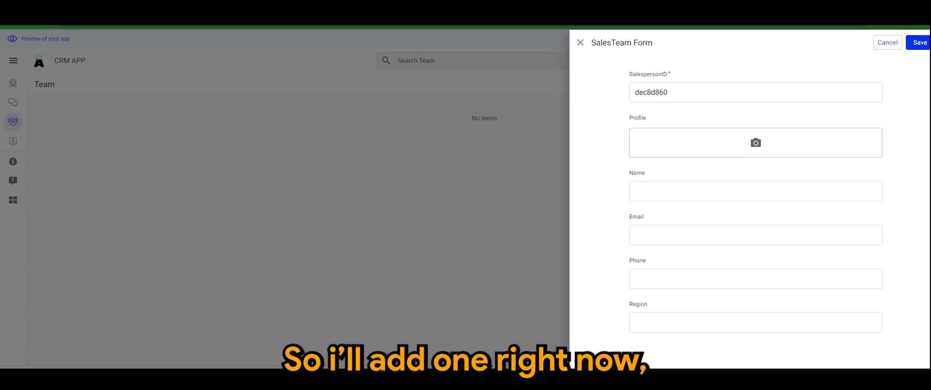
click(756, 143)
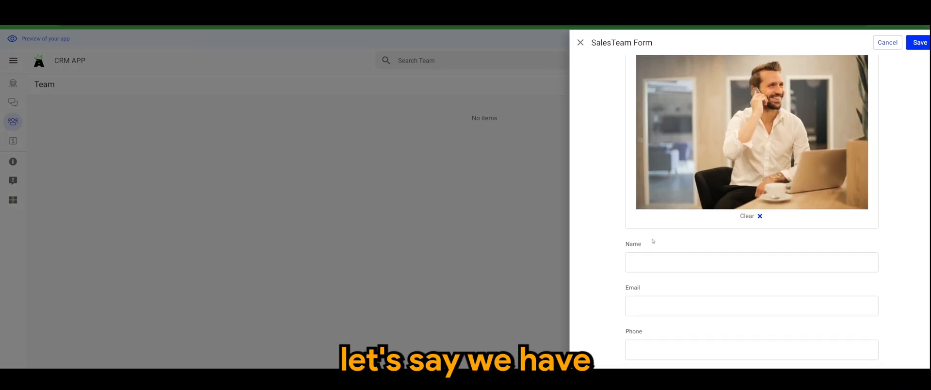
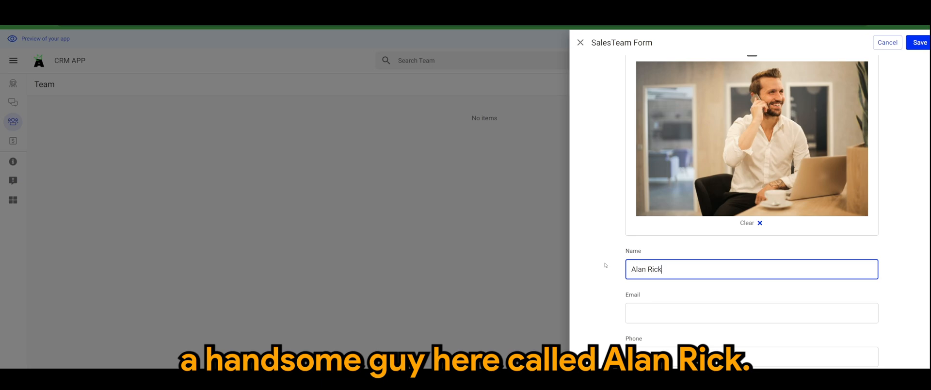
text(rick@)
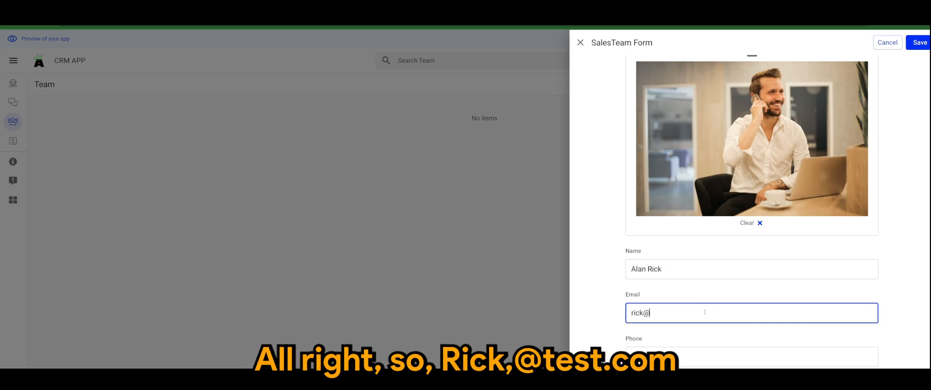
text(test.com)
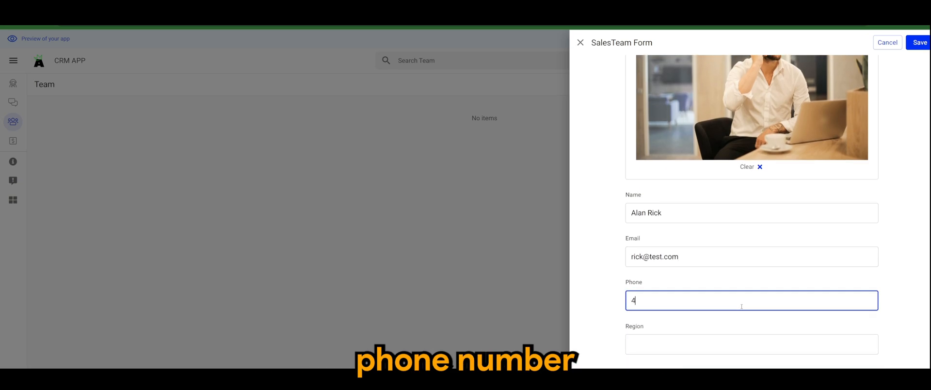
text(44112312311232213)
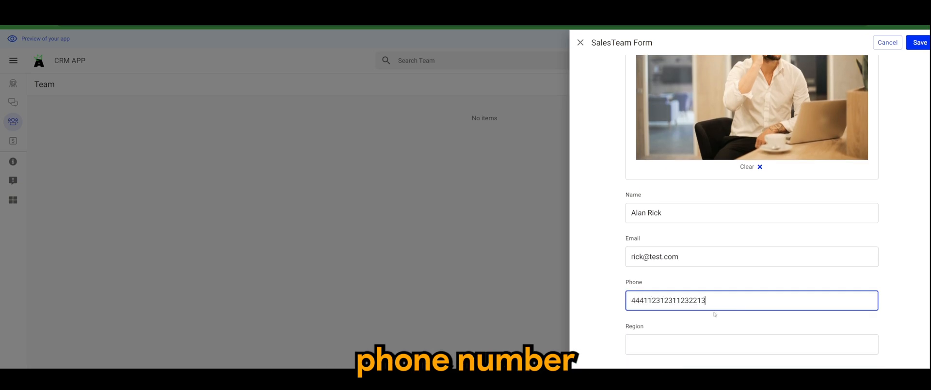
text(APAC)
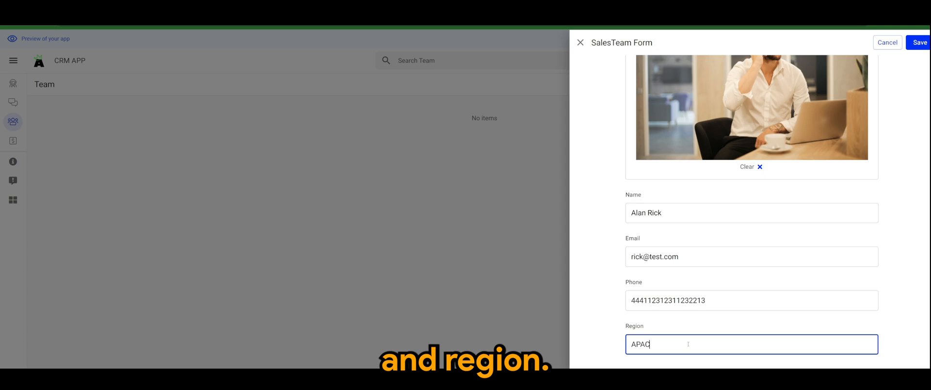
click(919, 42)
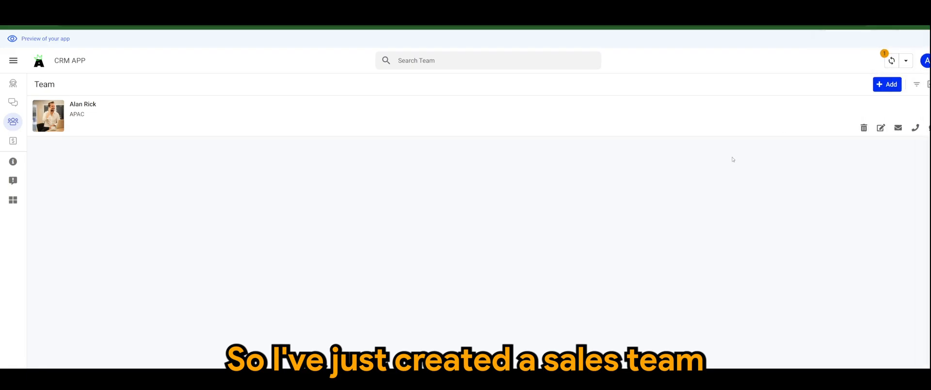
mouse_move(128, 155)
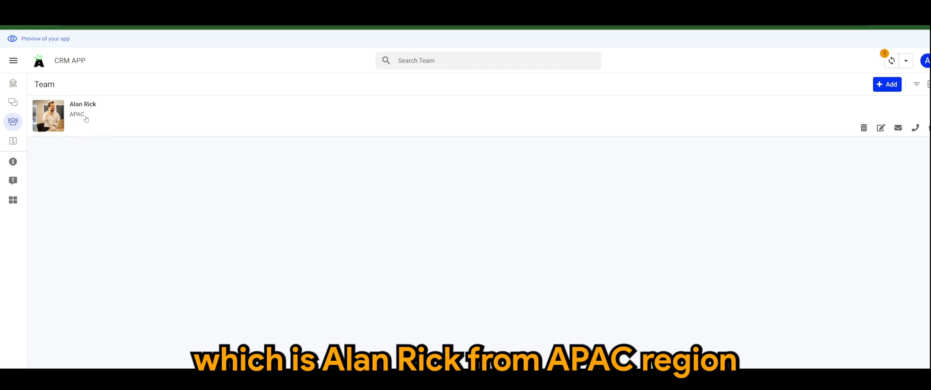
mouse_move(13, 142)
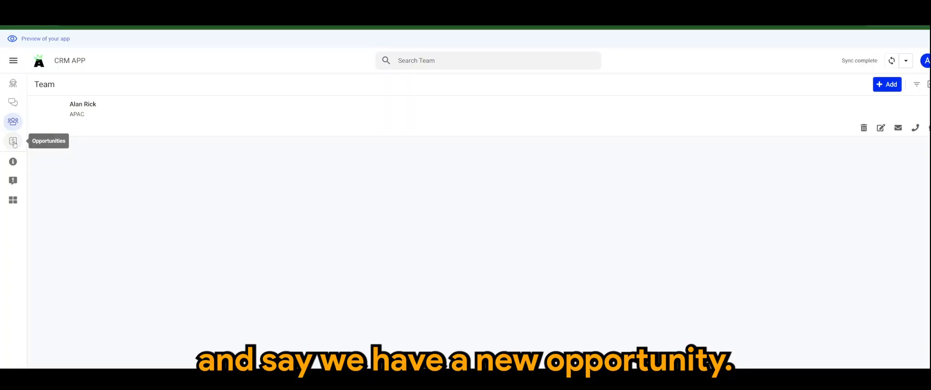
Step: Start a new opportunity and link it to contact Aris
click(13, 141)
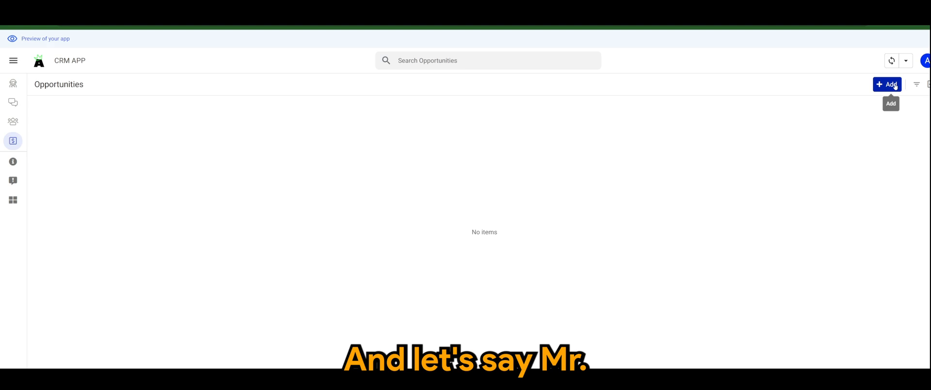
click(887, 84)
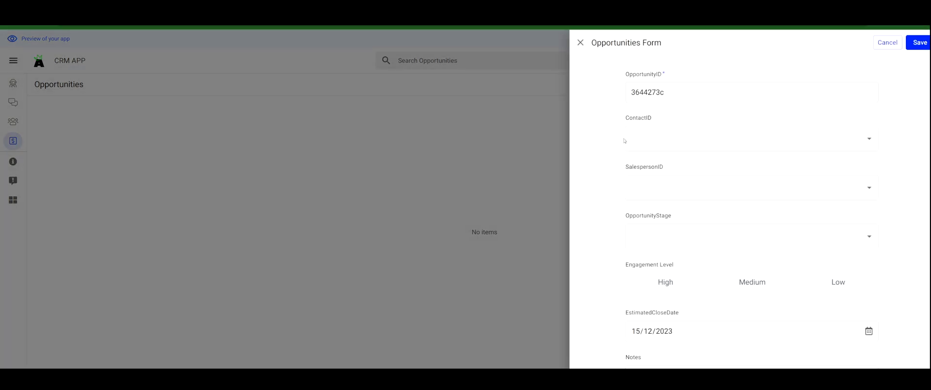
click(748, 139)
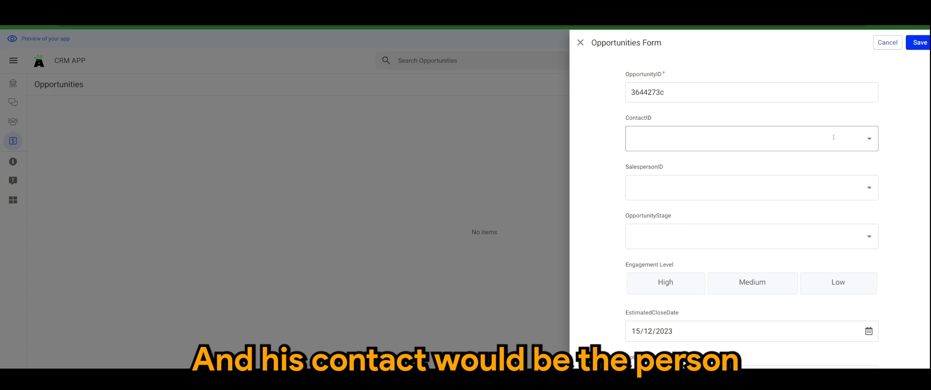
mouse_move(869, 139)
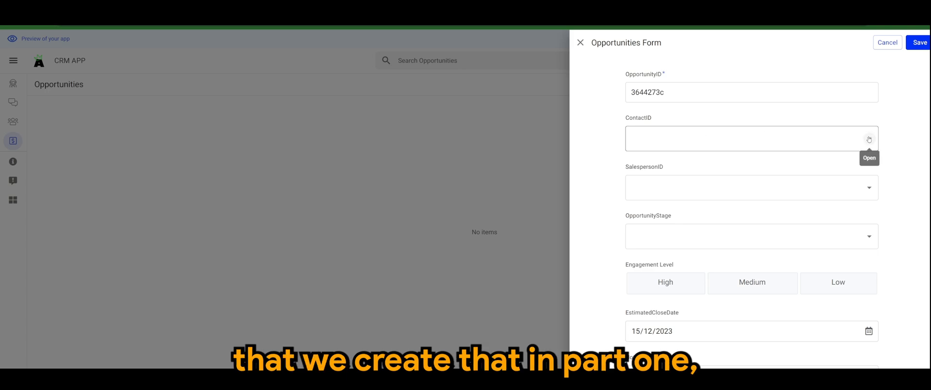
click(870, 139)
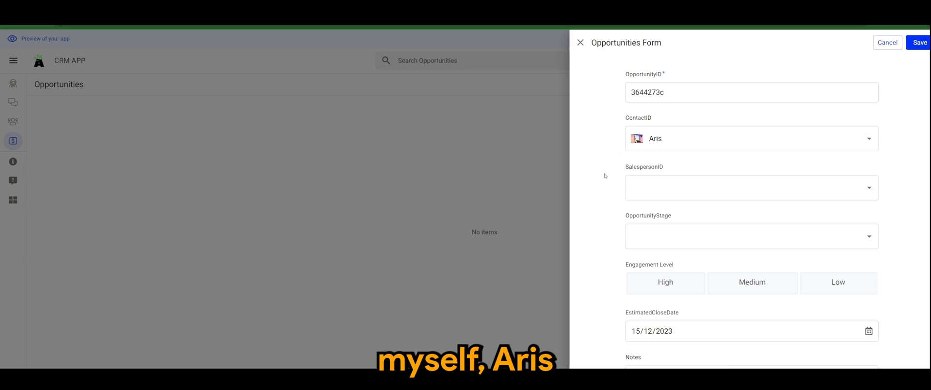
click(748, 187)
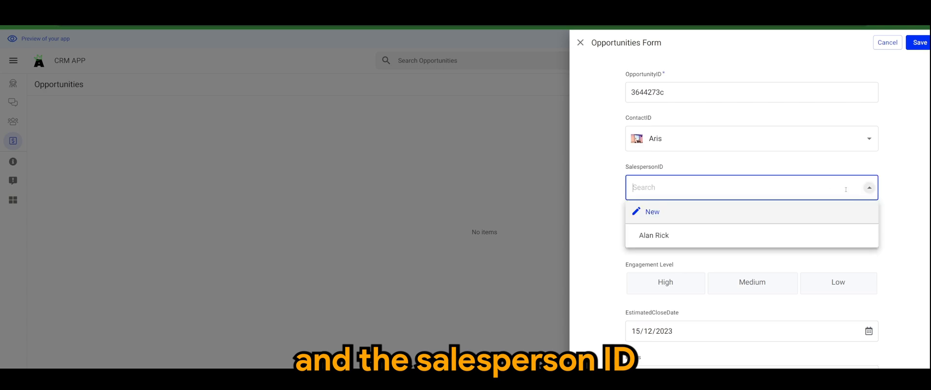
click(654, 235)
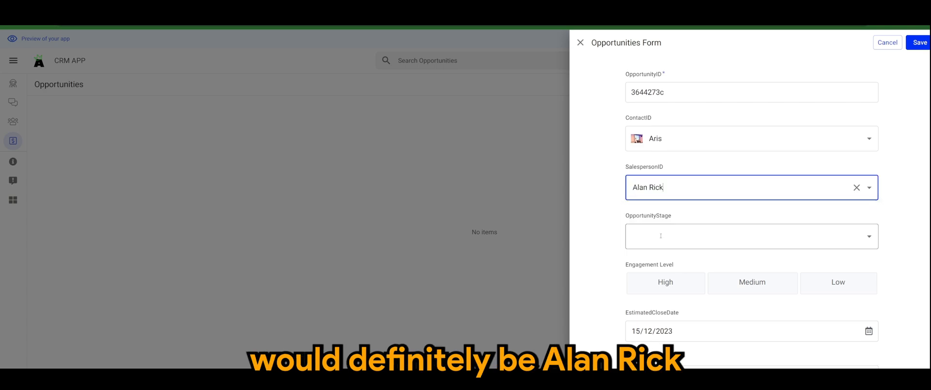
click(751, 236)
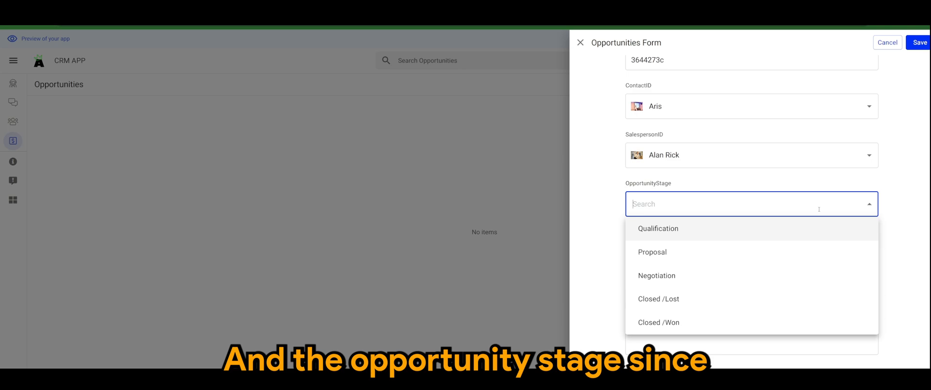
mouse_move(665, 251)
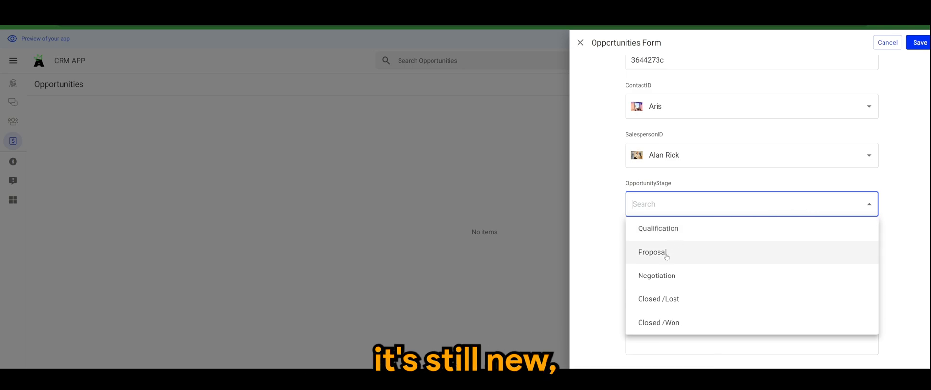
mouse_move(658, 229)
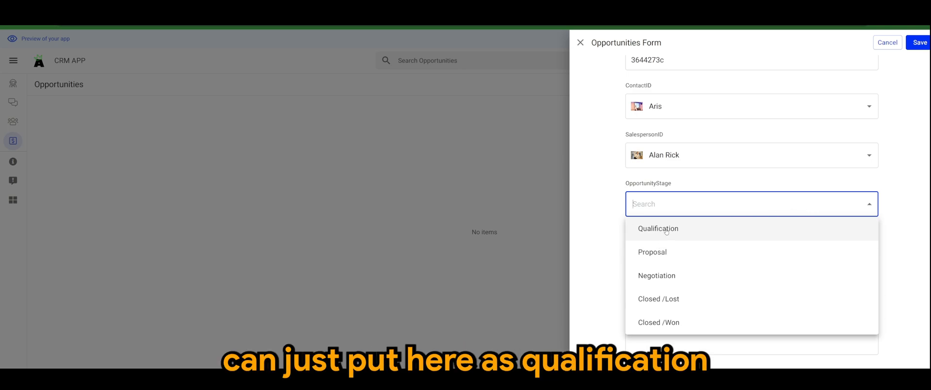
click(658, 229)
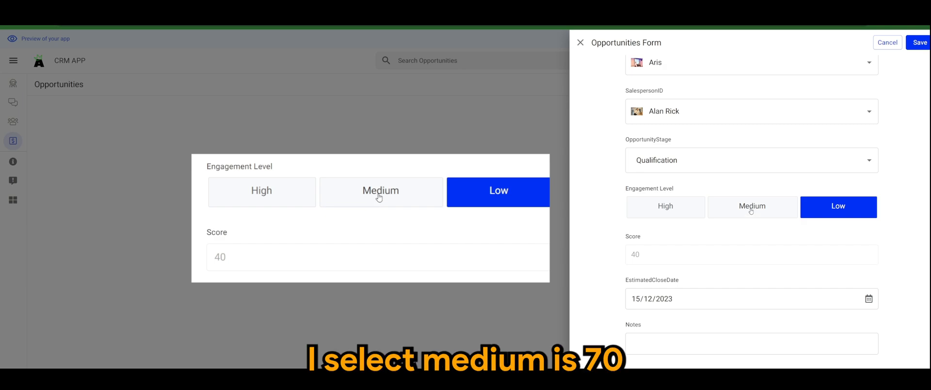
Step: Set engagement Medium (score 70), note 'Needs more motivation to gain confidence for client', and save
click(261, 191)
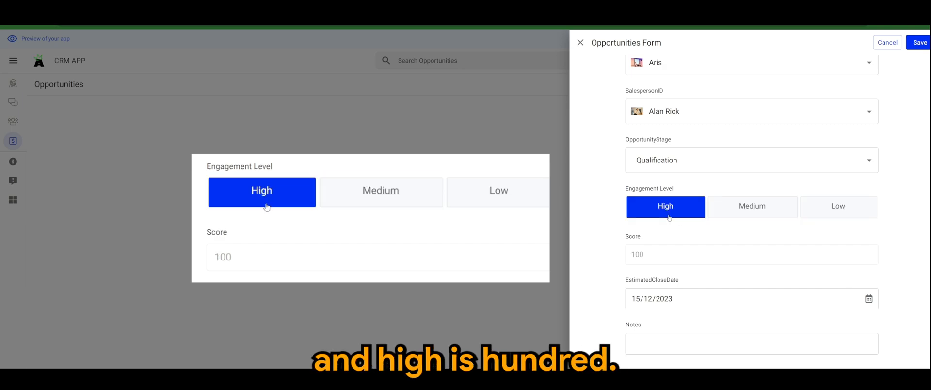
mouse_move(801, 222)
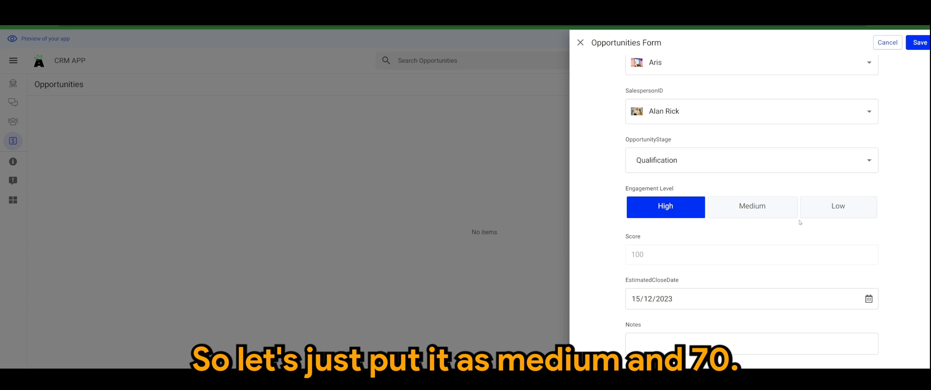
click(752, 206)
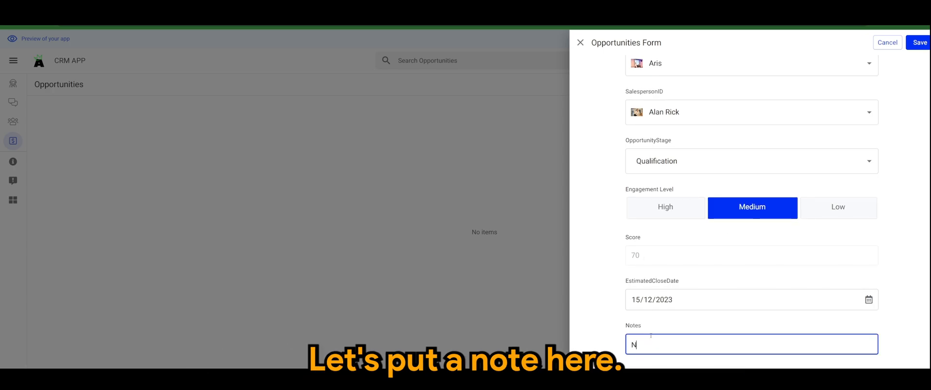
text(Needs more mo)
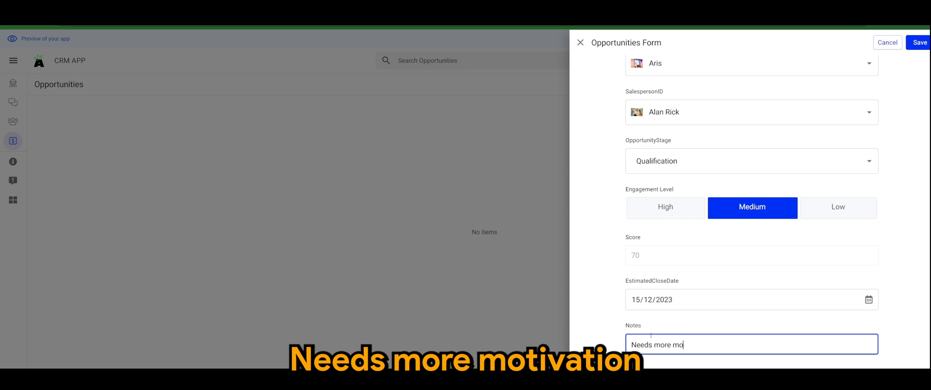
text(tivation to)
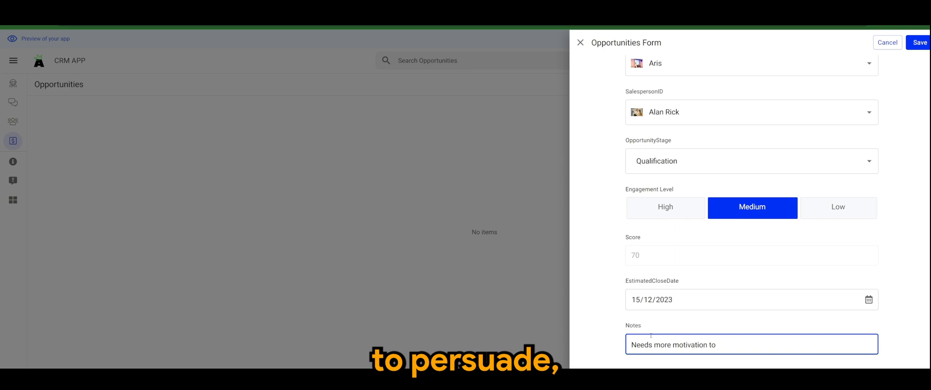
text(gain co)
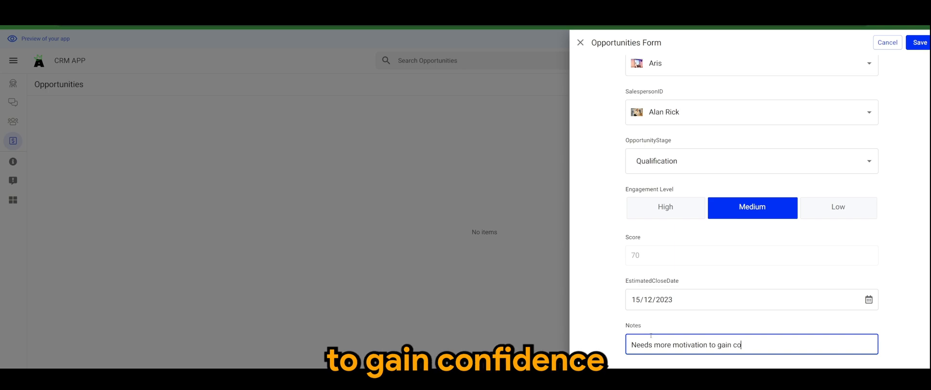
text(nfidence for)
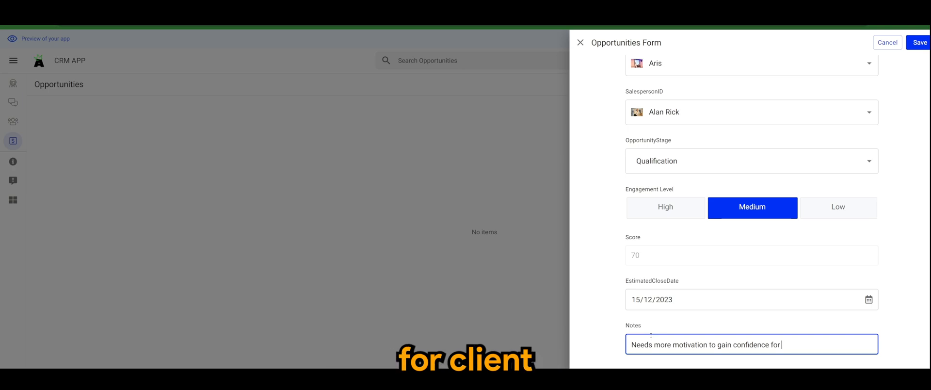
text(client)
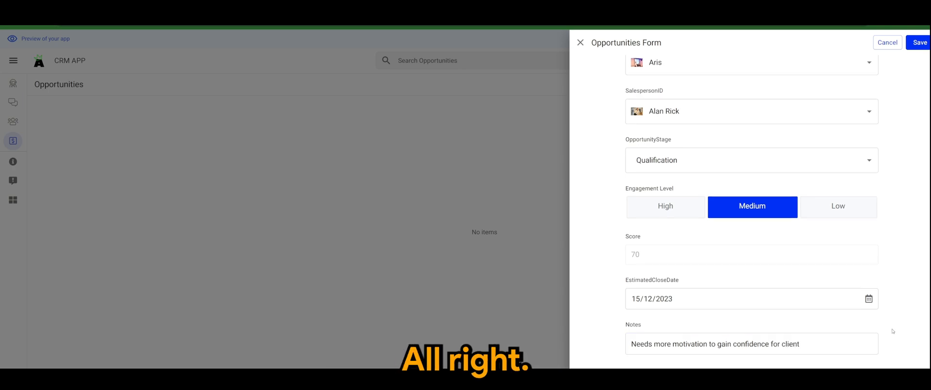
click(920, 41)
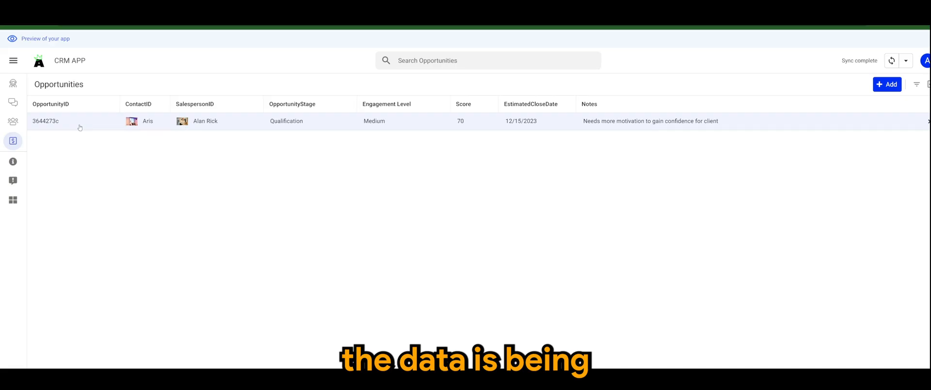
mouse_move(296, 123)
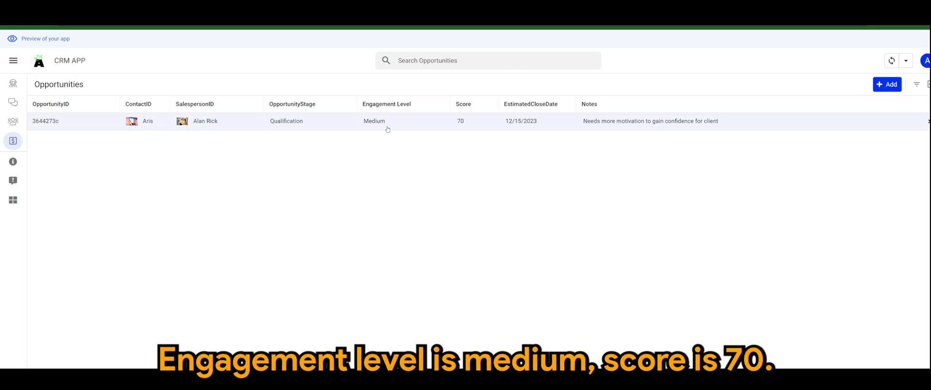
mouse_move(479, 155)
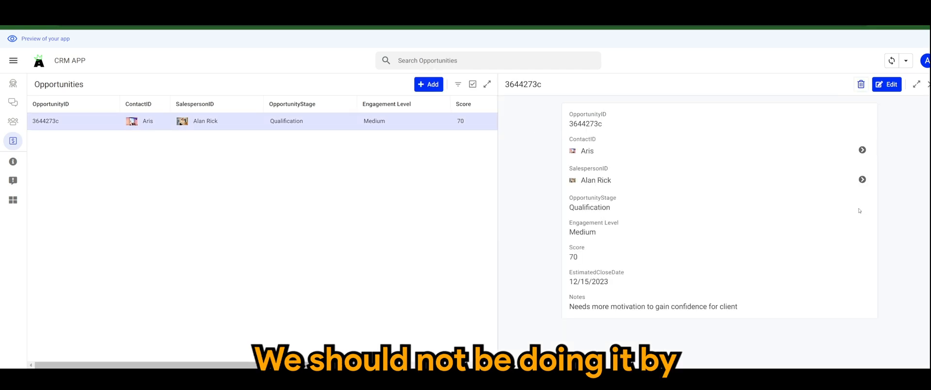
Step: Edit the opportunity's estimated close date to 17/01/2024 and save
click(887, 83)
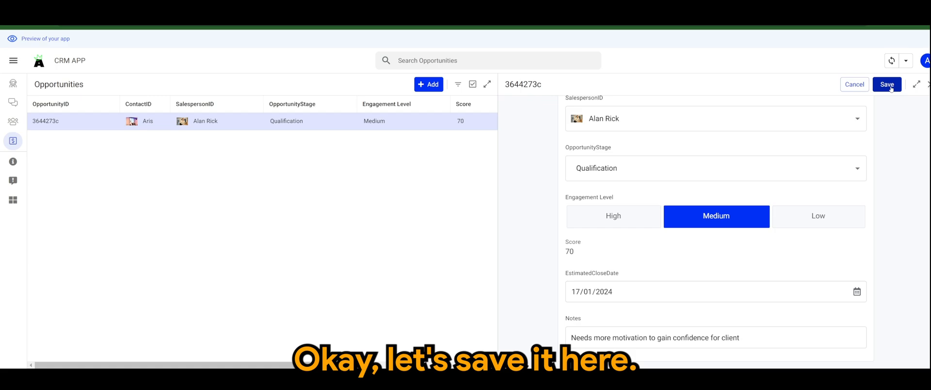
click(886, 84)
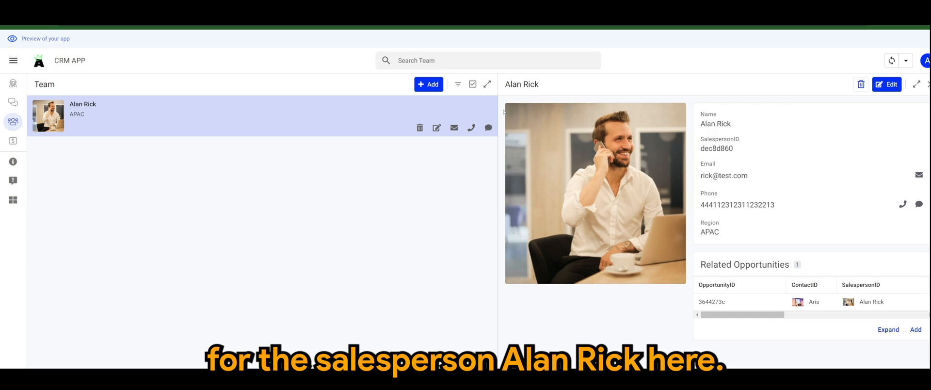
mouse_move(733, 131)
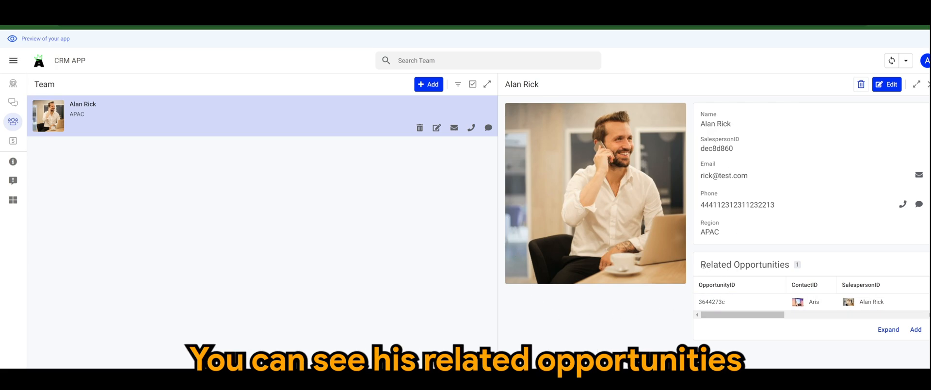
scroll(right, 3)
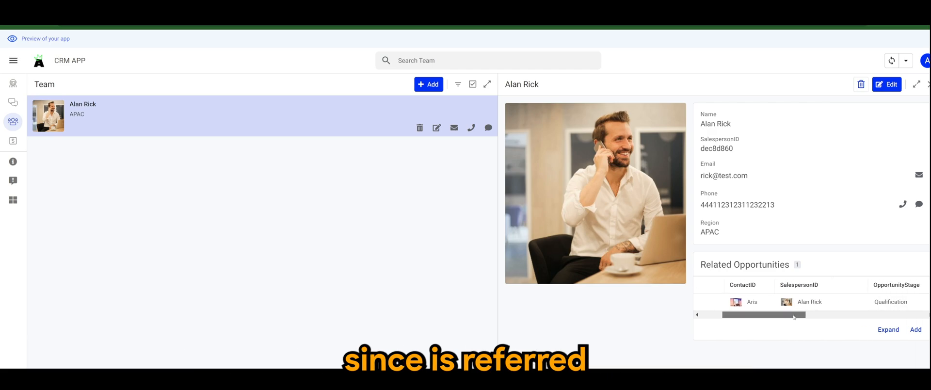
scroll(left, 3)
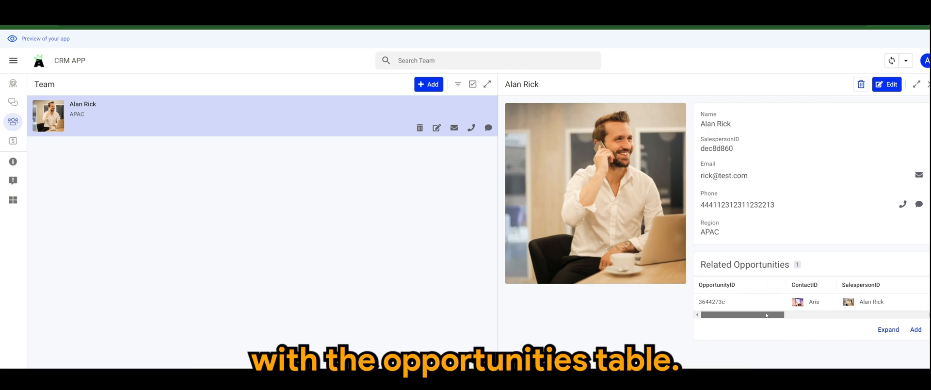
scroll(right, 3)
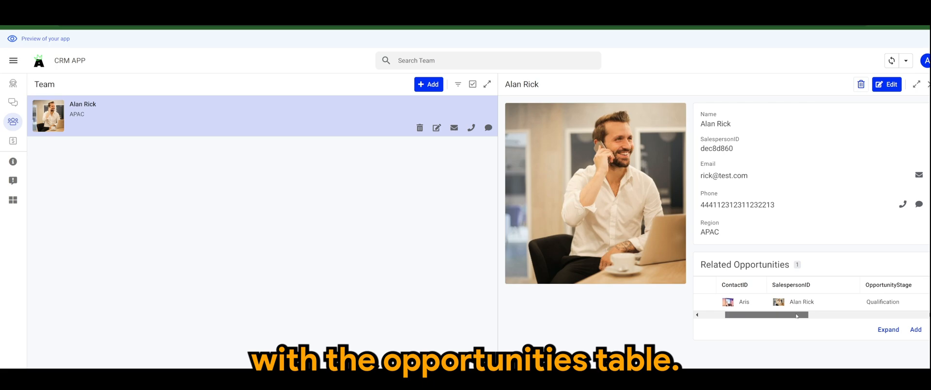
scroll(left, 3)
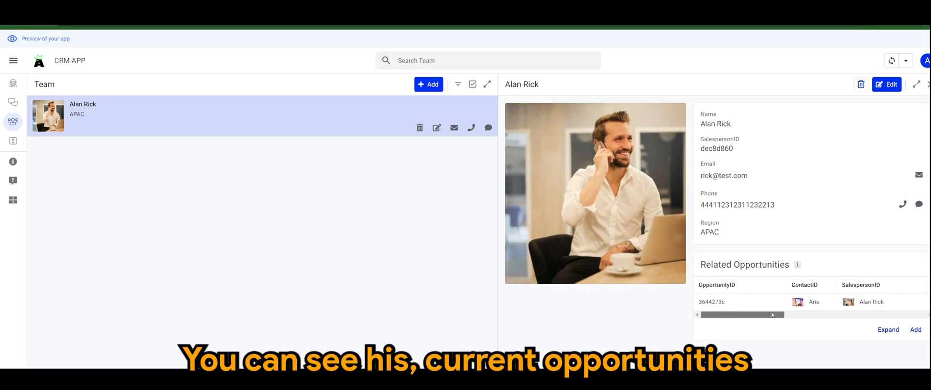
scroll(right, 3)
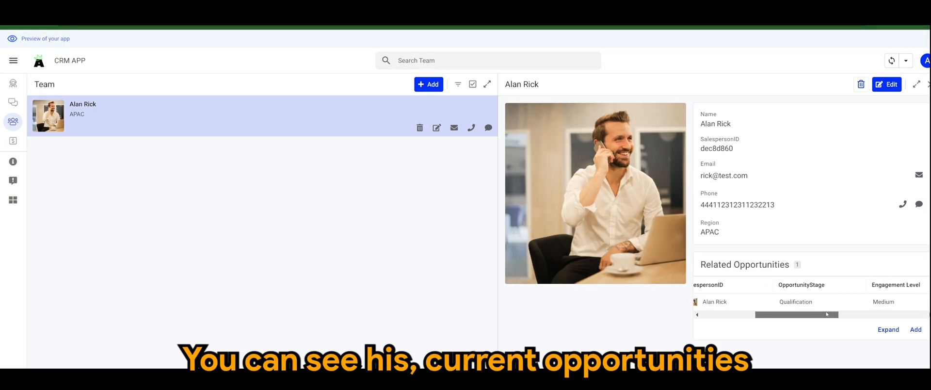
scroll(right, 3)
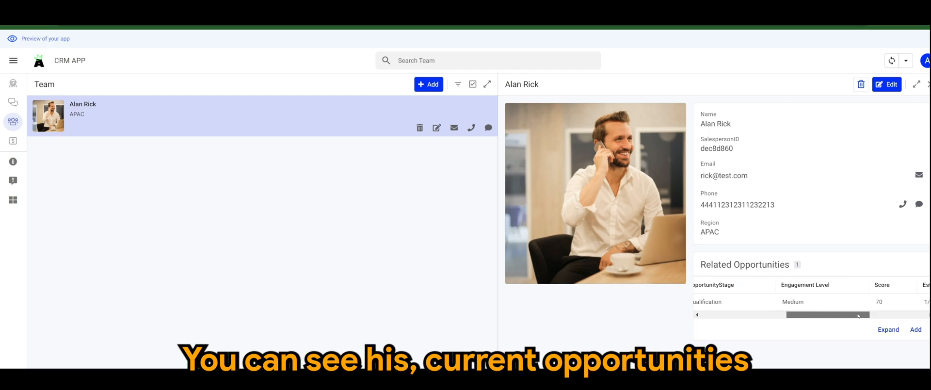
scroll(left, 3)
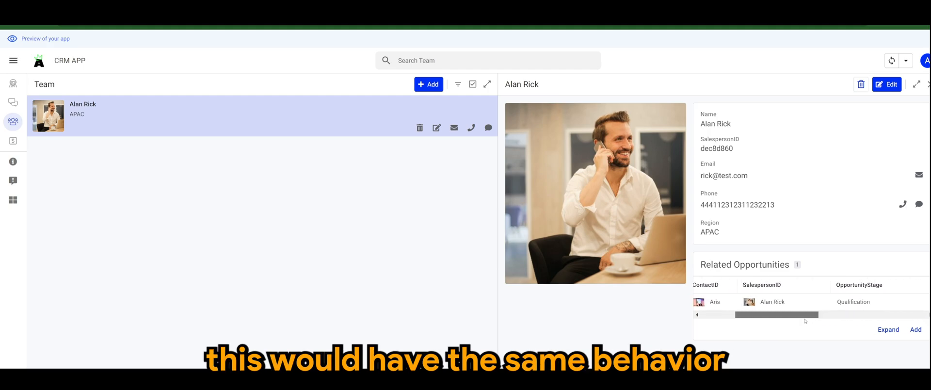
scroll(left, 3)
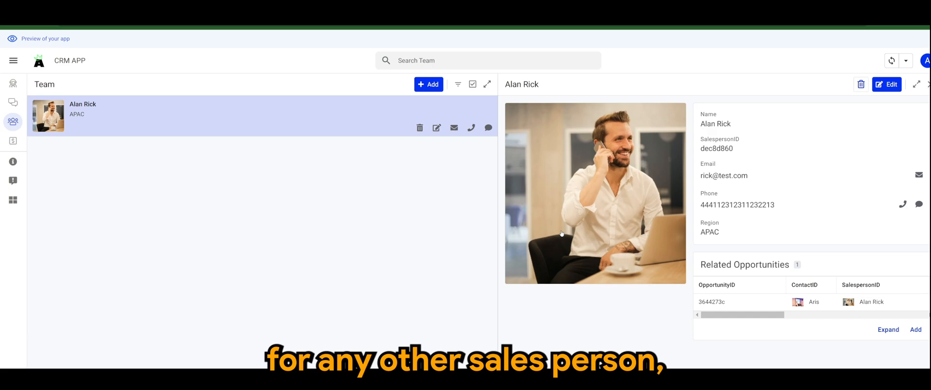
mouse_move(13, 84)
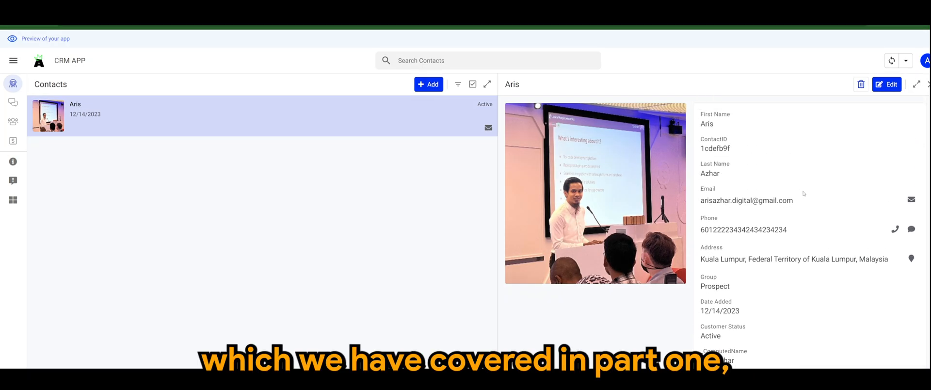
Step: Scroll Aris's record to the Related Interactions and Related Opportunities tables
scroll(down, 3)
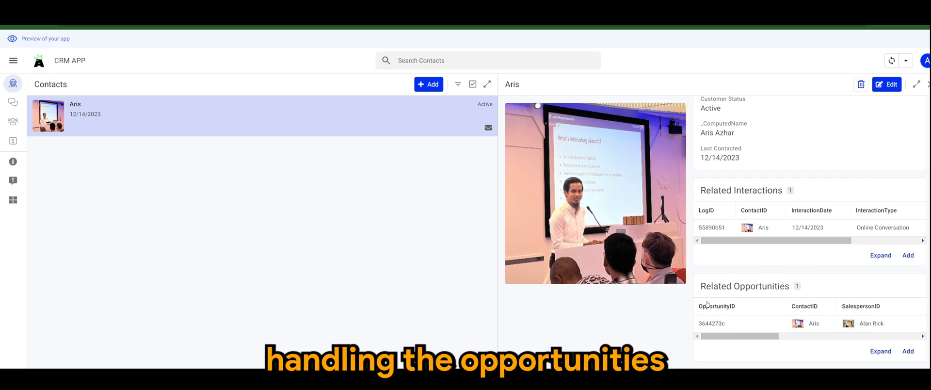
scroll(right, 3)
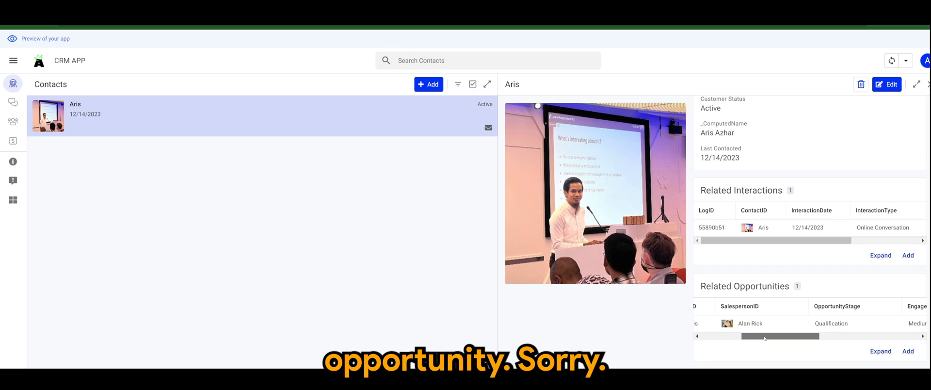